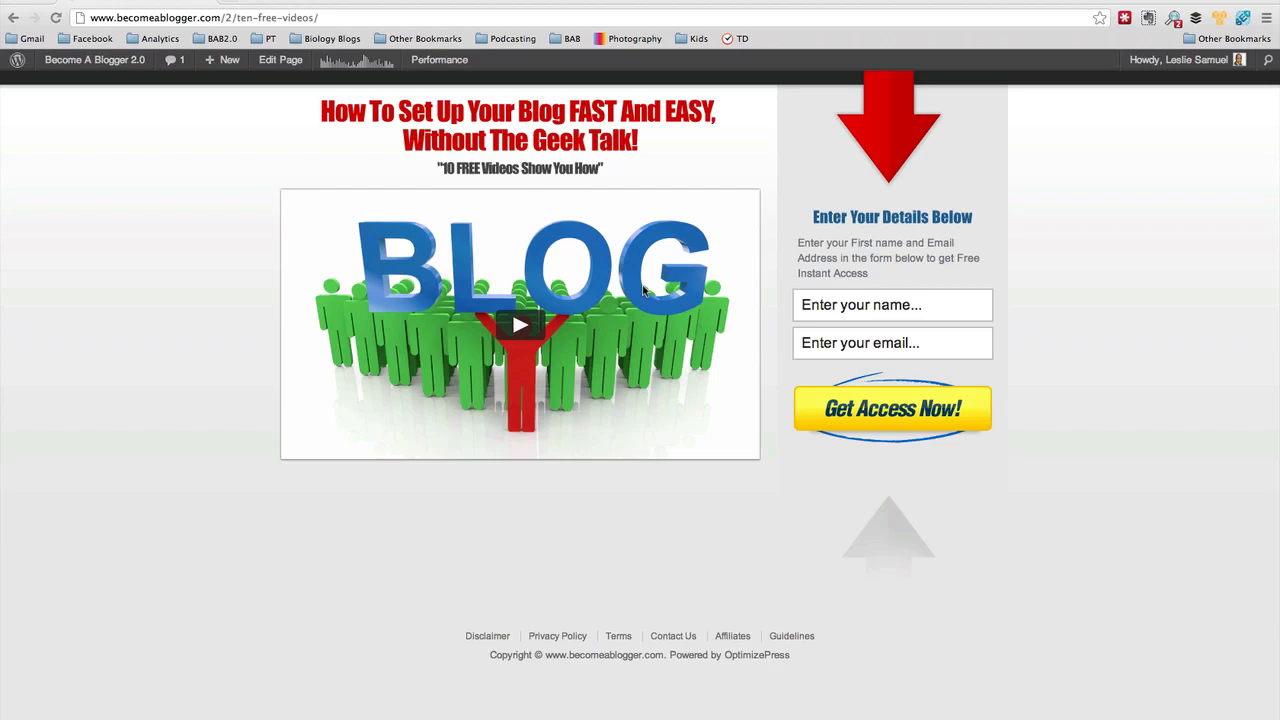
pyautogui.moveTo(732, 128)
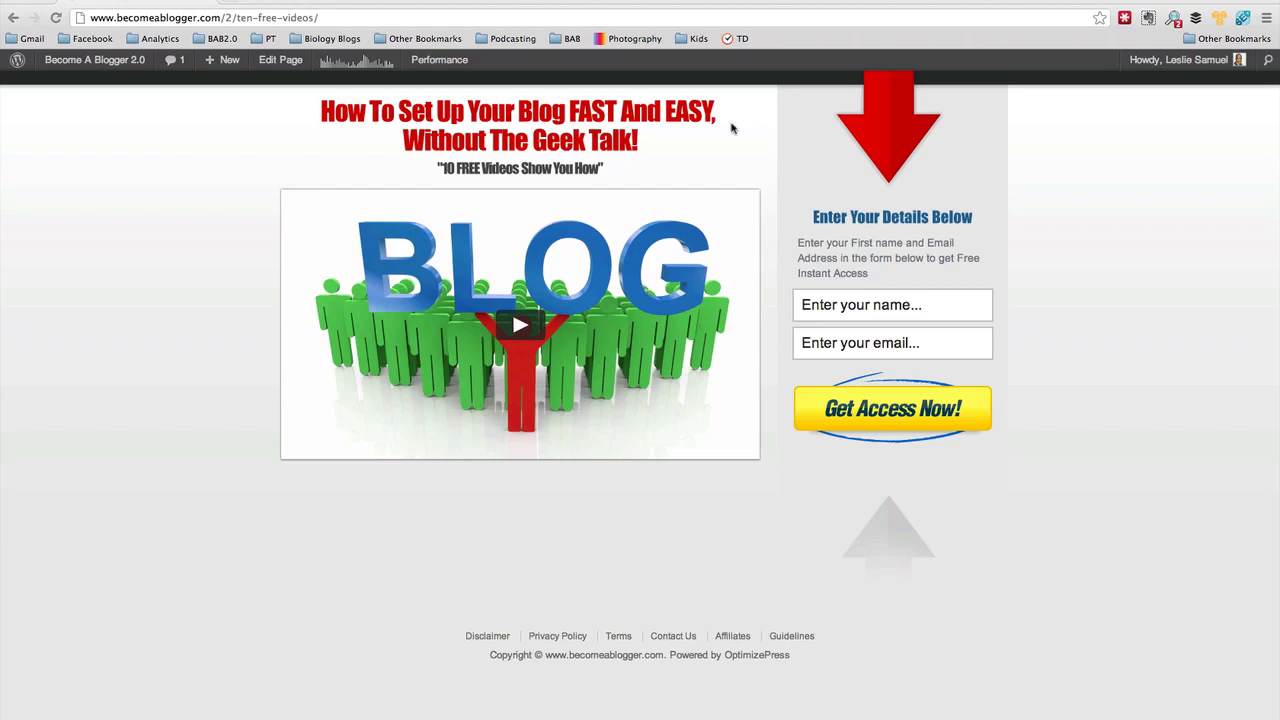
pyautogui.moveTo(748, 188)
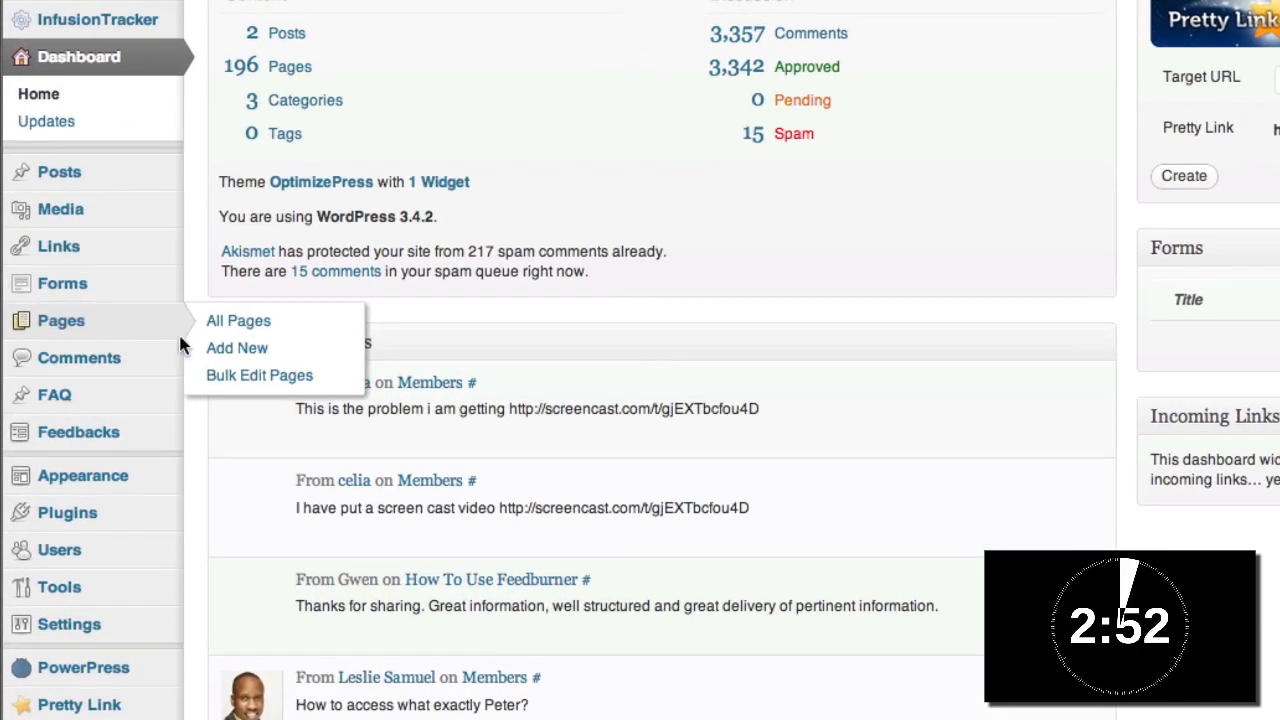
pyautogui.moveTo(236, 348)
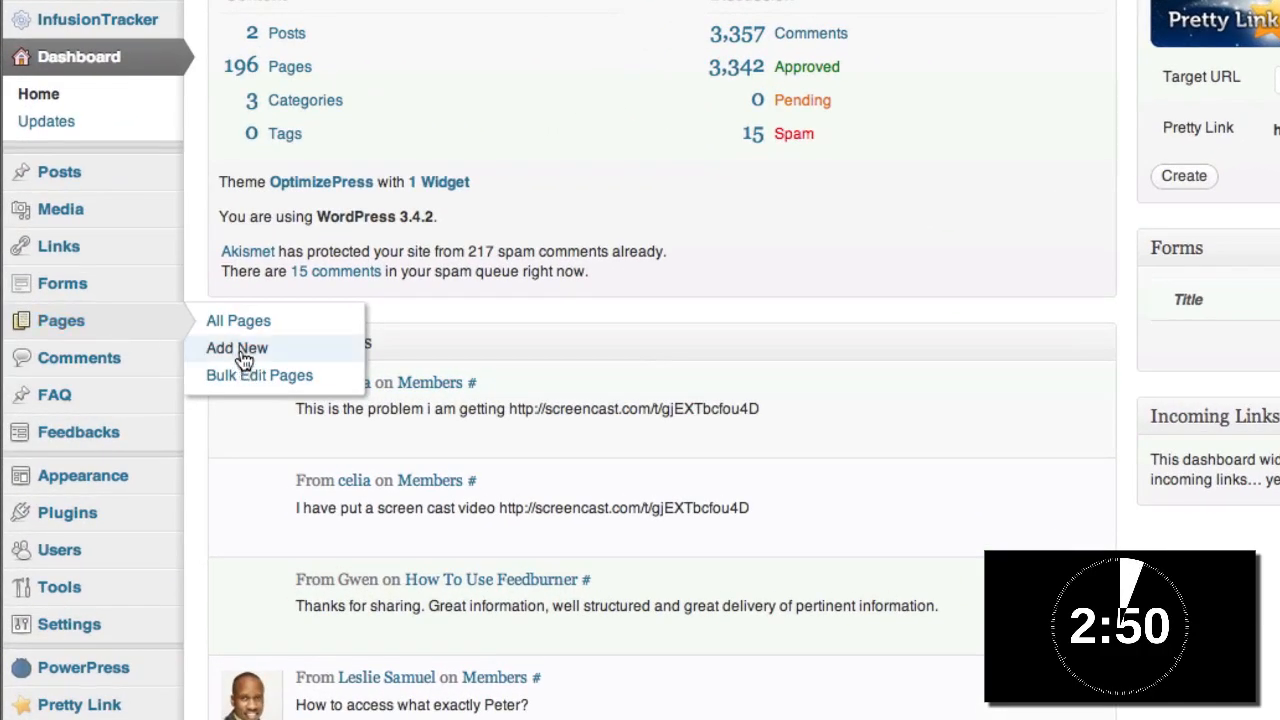
# Create a new page and title it 'Opt In Demo'
pyautogui.click(236, 348)
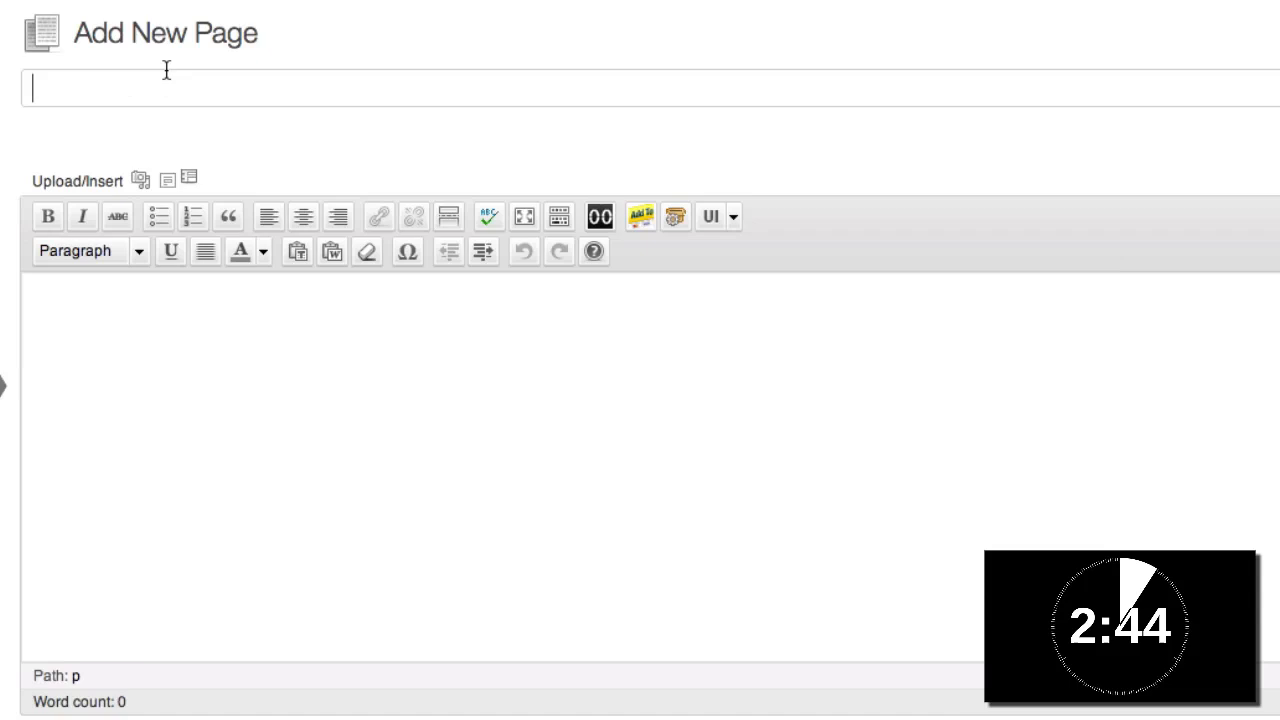
pyautogui.write('Opt In Demo')
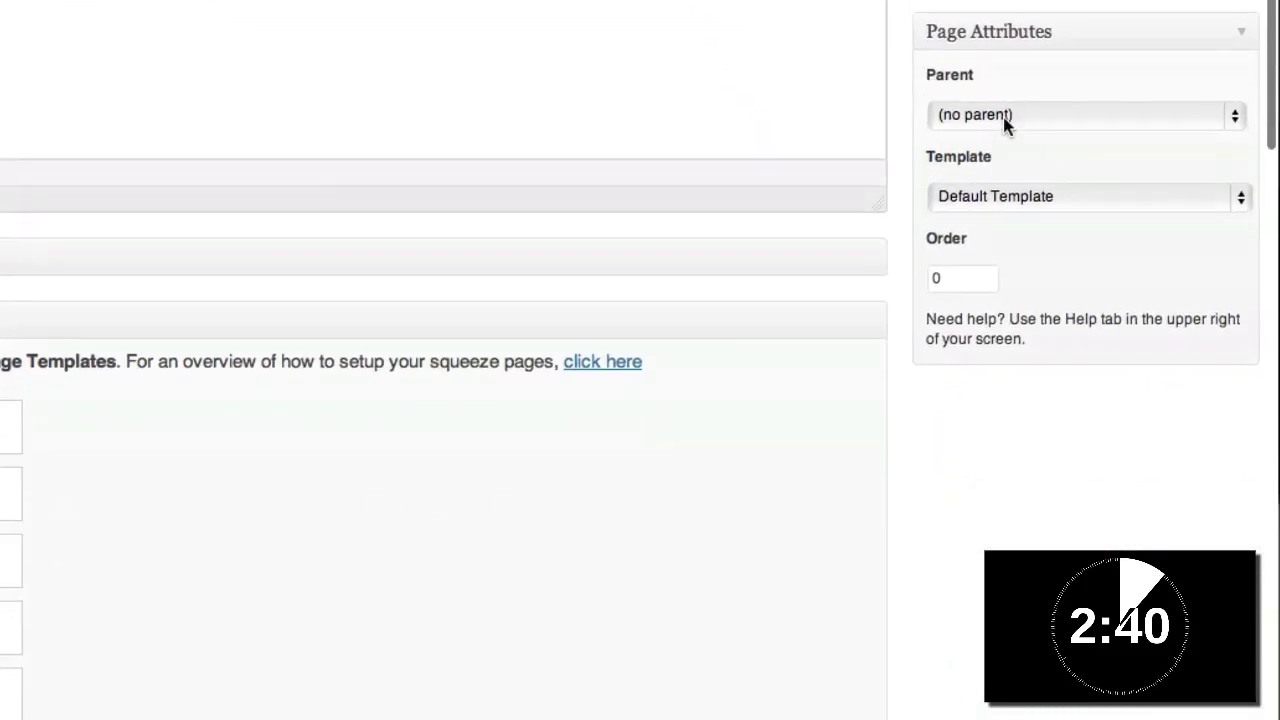
# Choose Squeeze 01 as the page template in Page Attributes
pyautogui.click(1084, 196)
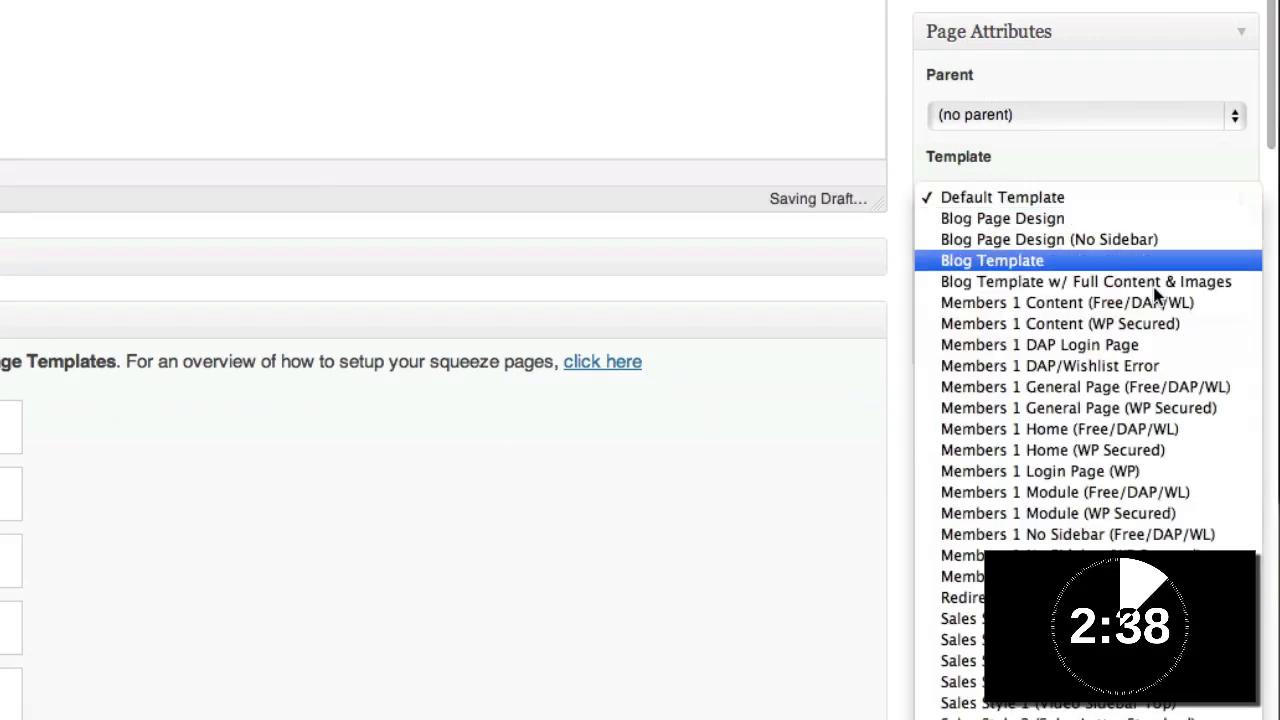
pyautogui.scroll(-3)
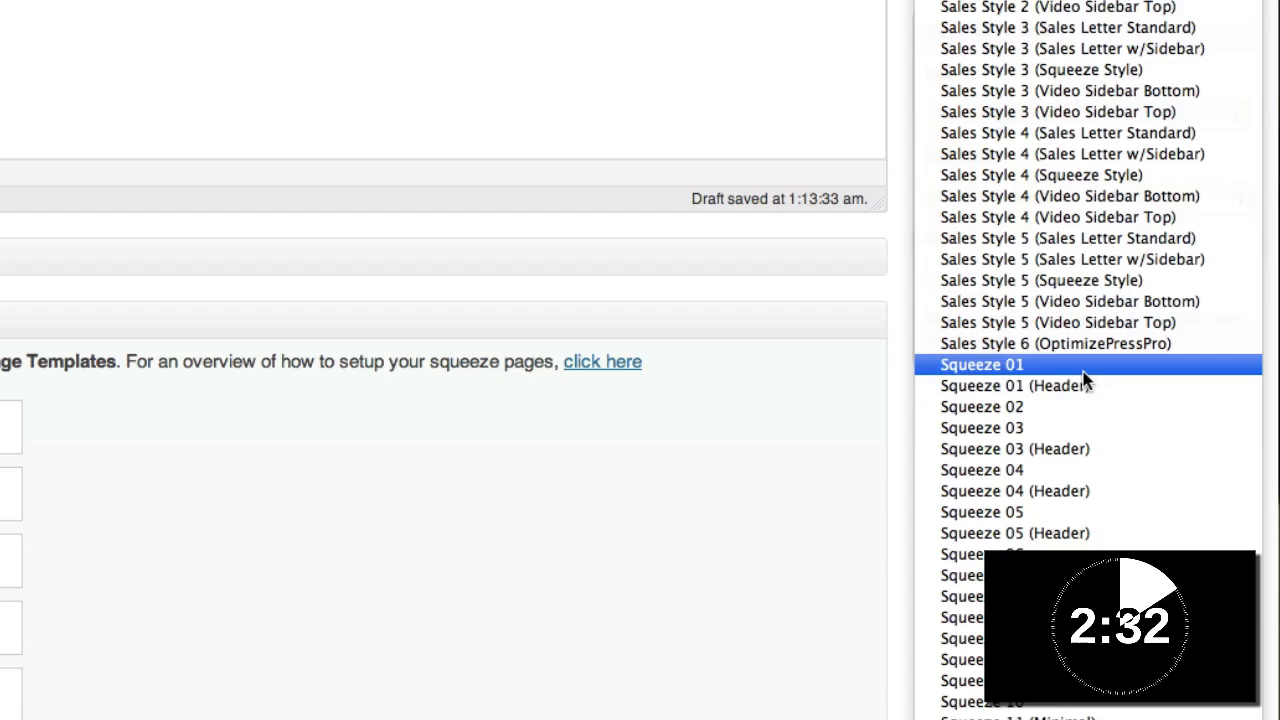
pyautogui.click(980, 364)
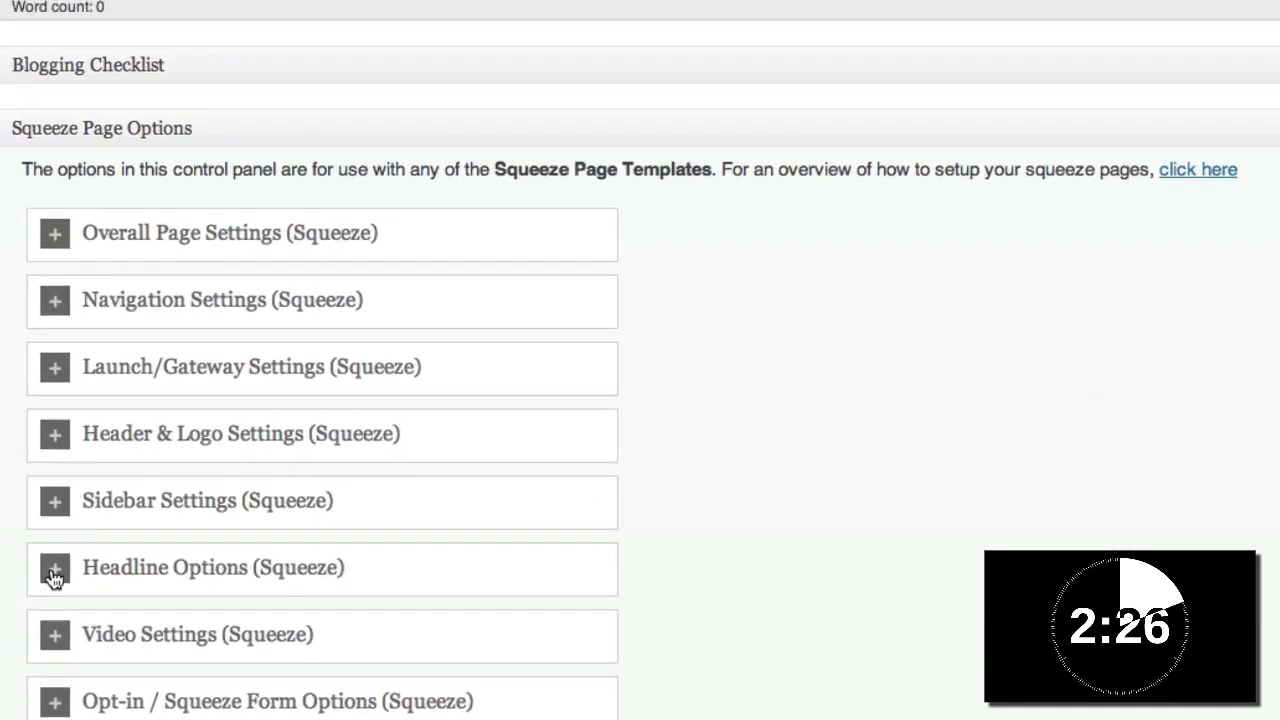
# Enable the headline options and fill the headline with the text copied from notes
pyautogui.click(56, 568)
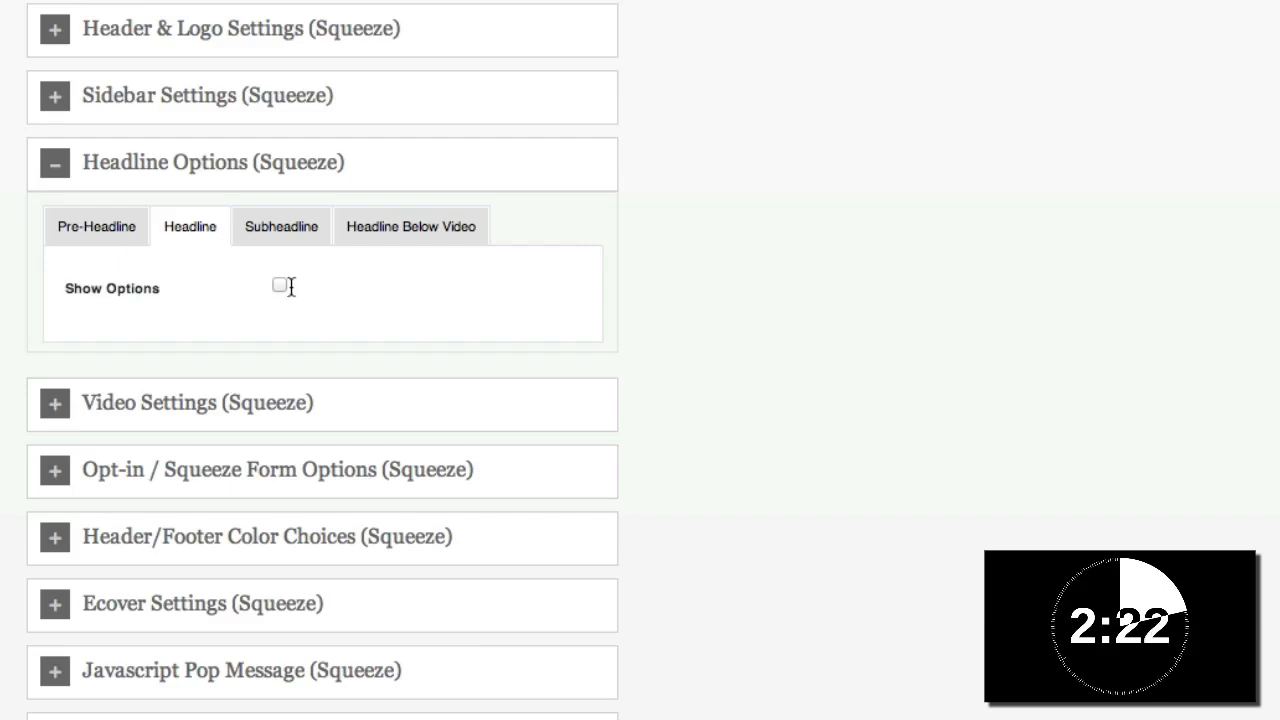
pyautogui.click(280, 284)
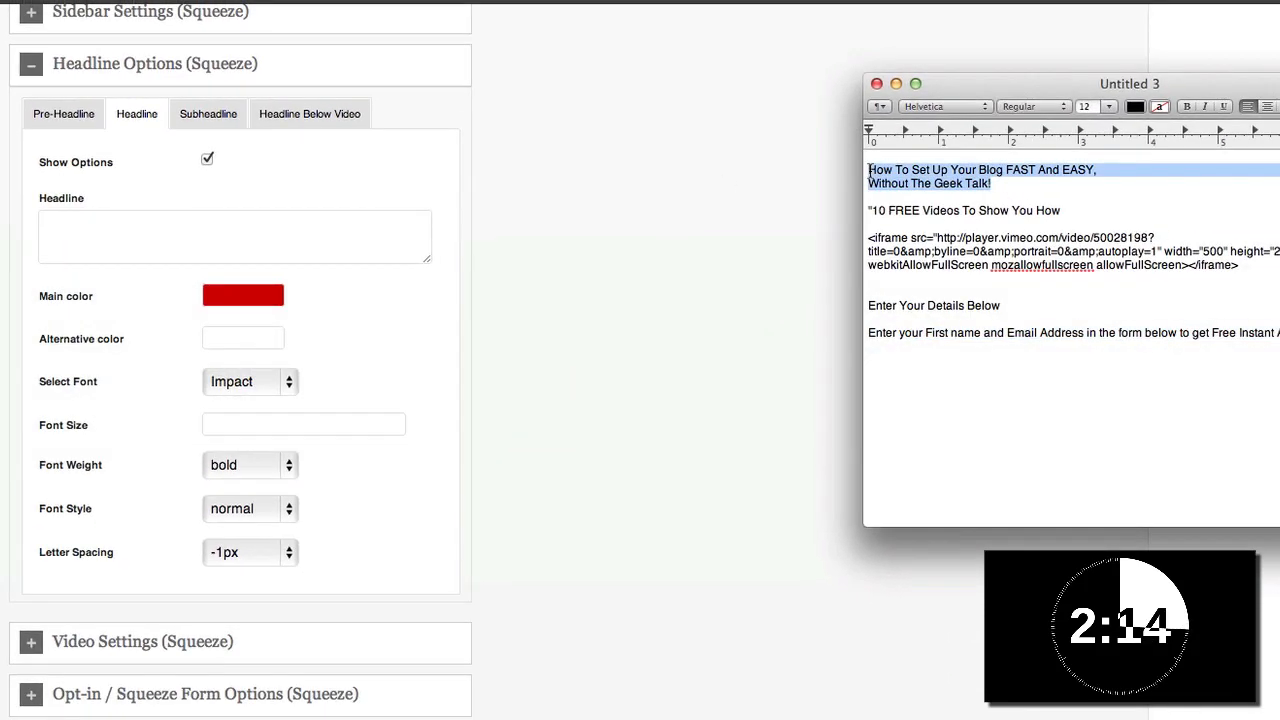
pyautogui.rightClick(980, 176)
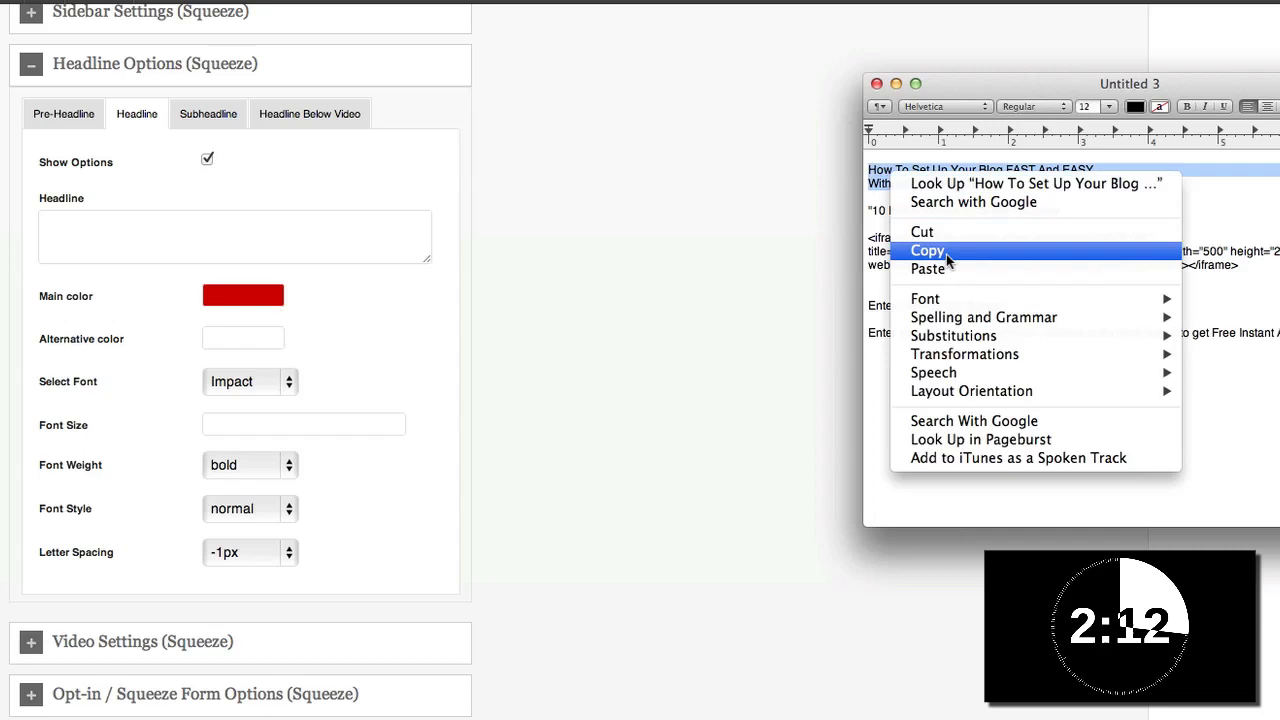
pyautogui.rightClick(236, 236)
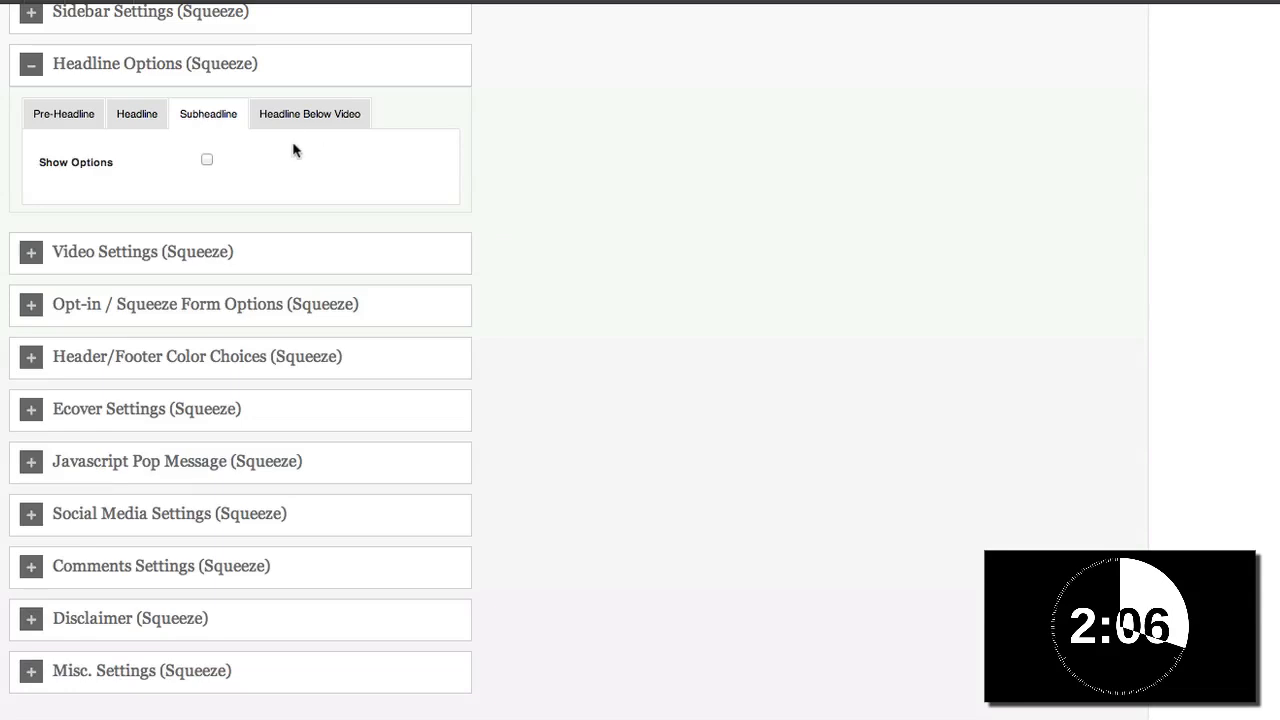
# Fill the Sub-Headline with '10 FREE Videos To Show You How' copied from notes
pyautogui.click(208, 160)
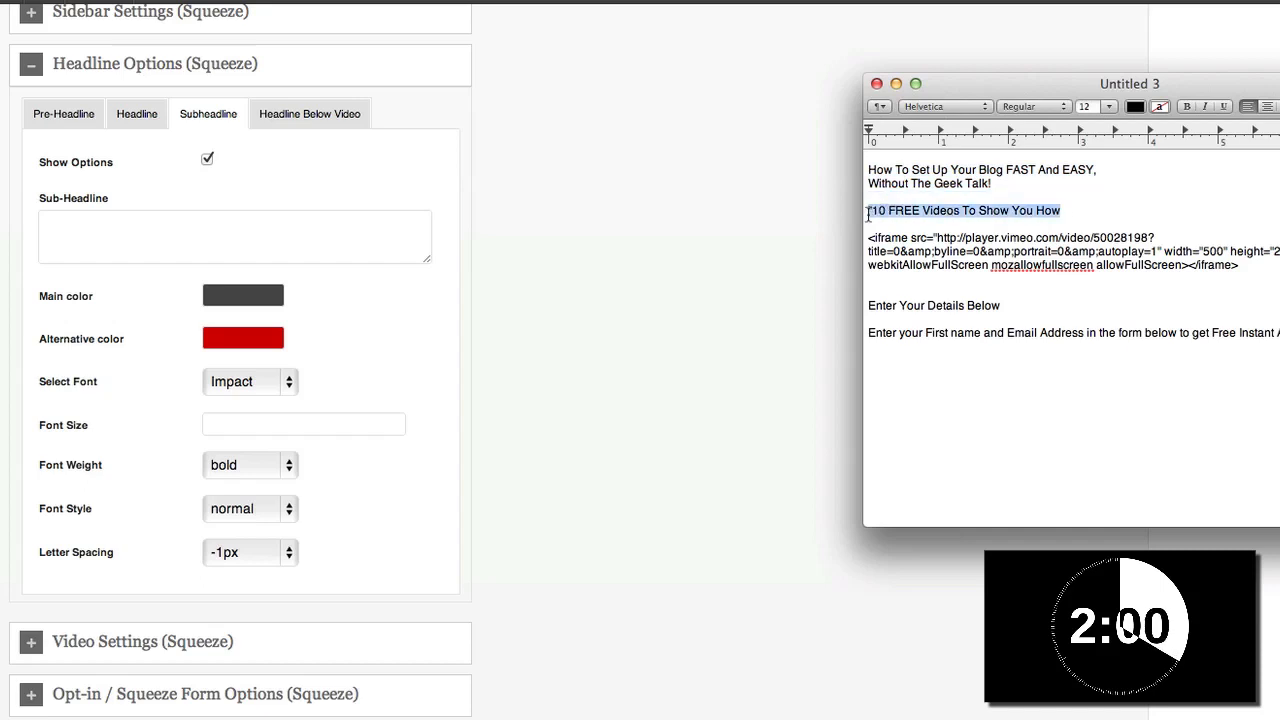
pyautogui.rightClick(962, 210)
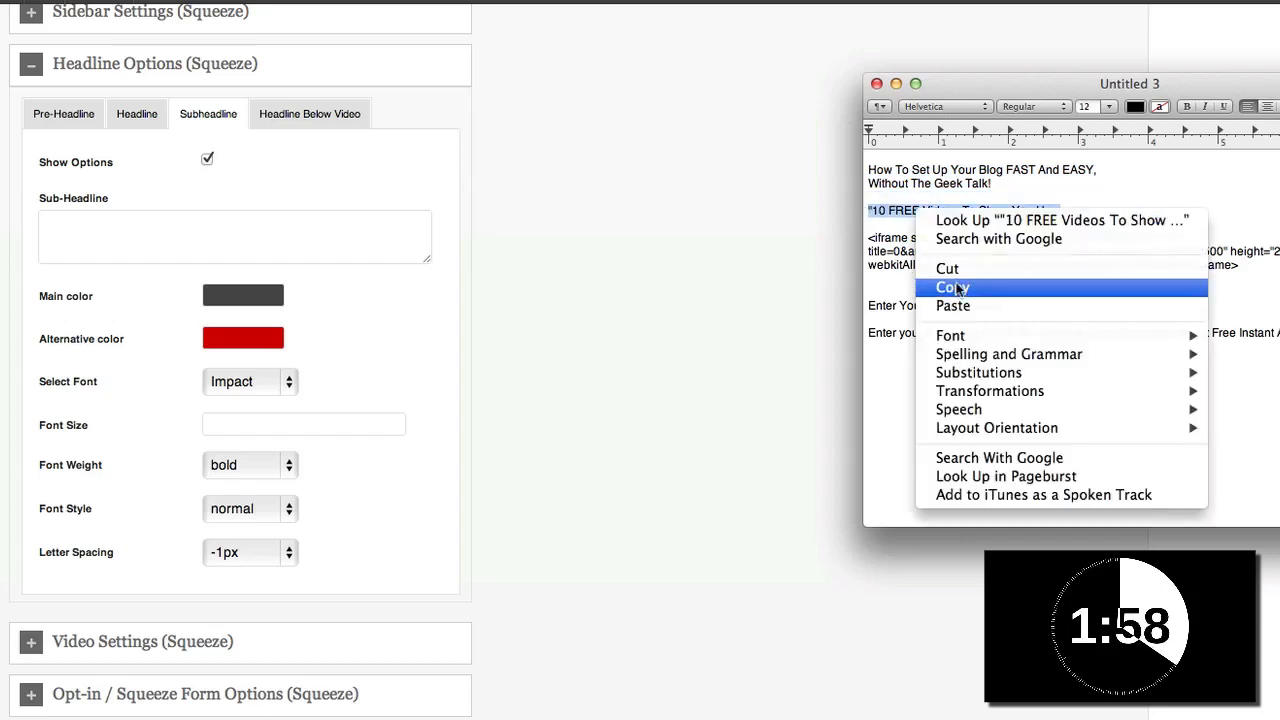
pyautogui.rightClick(234, 236)
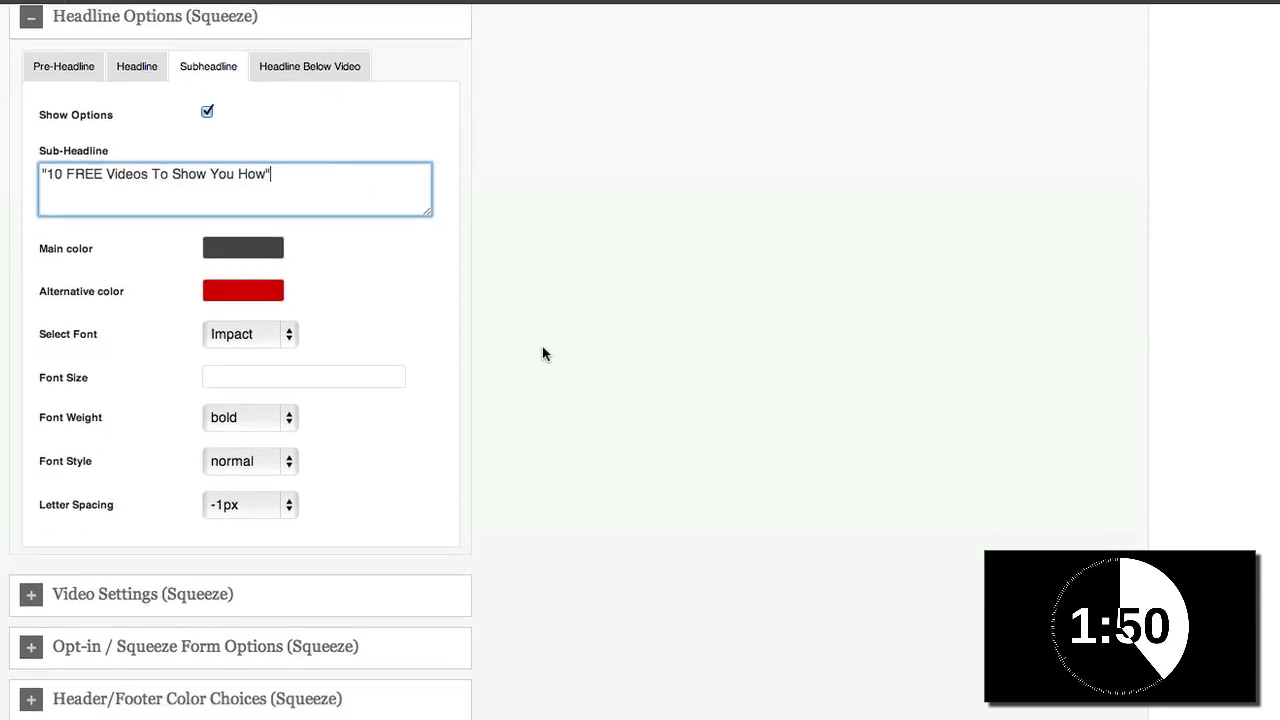
pyautogui.scroll(-3)
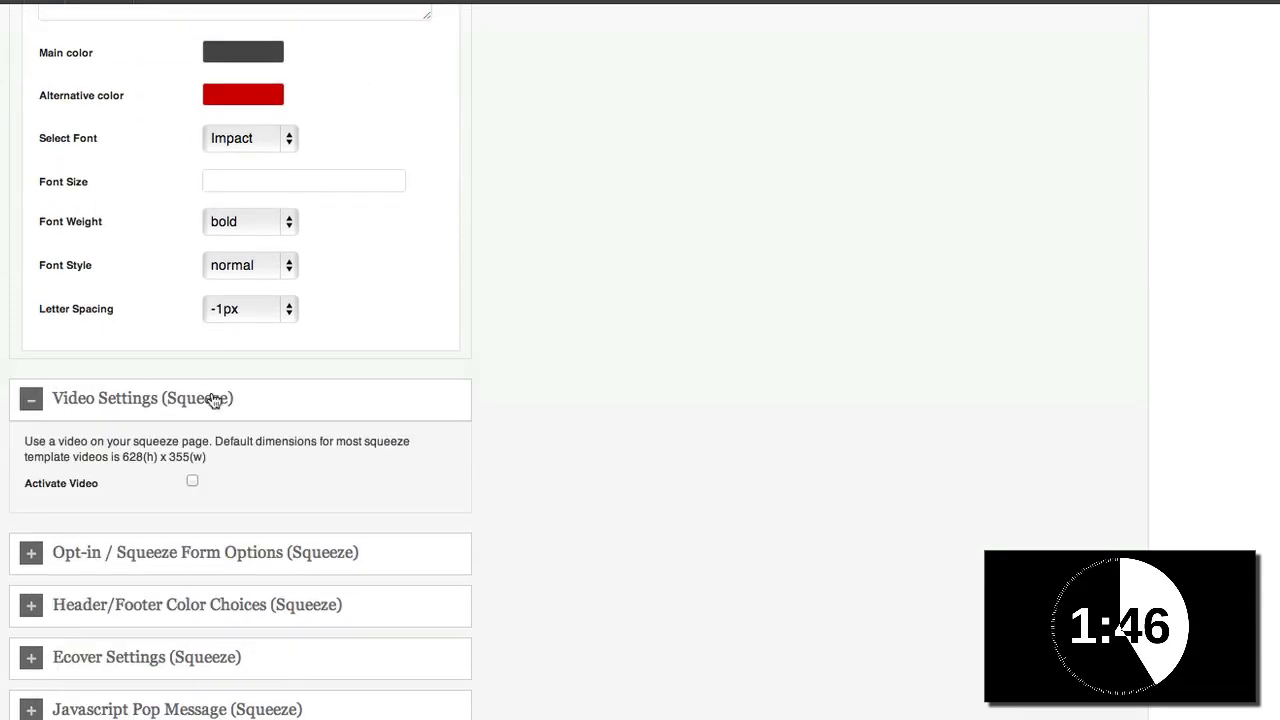
# Activate video and fill Video Embed with the Vimeo embed code
pyautogui.click(192, 480)
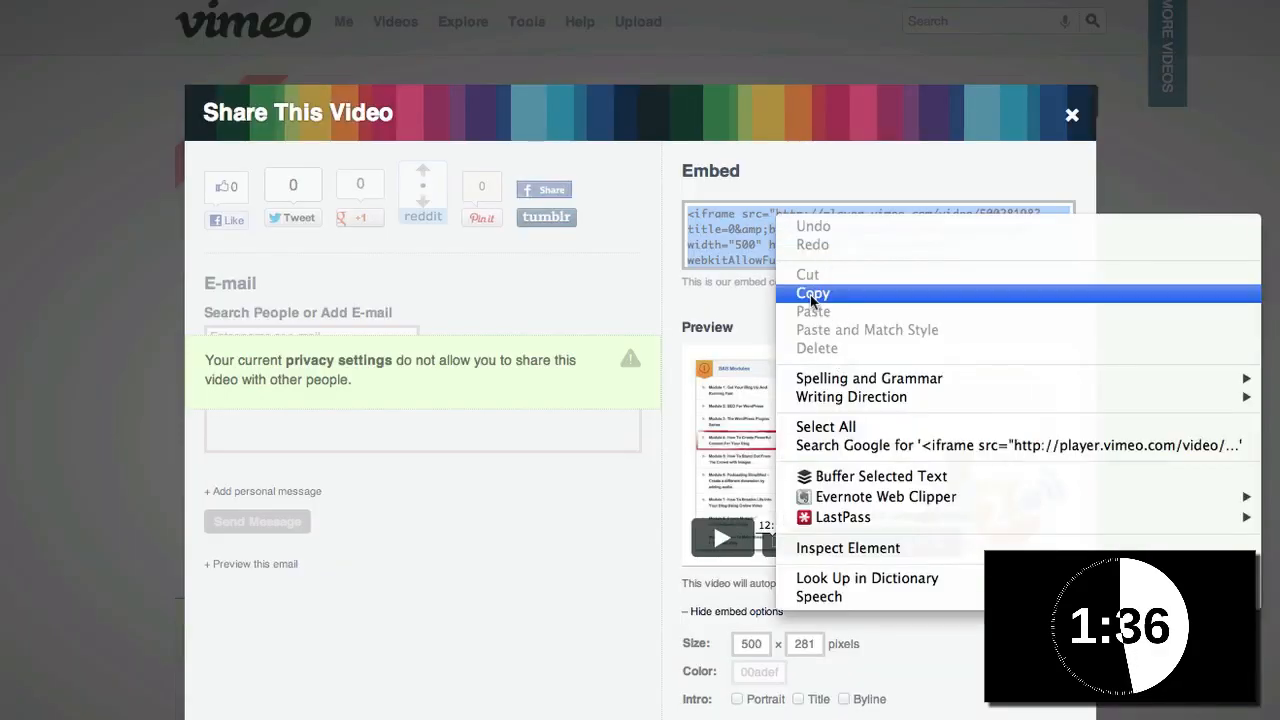
pyautogui.click(812, 292)
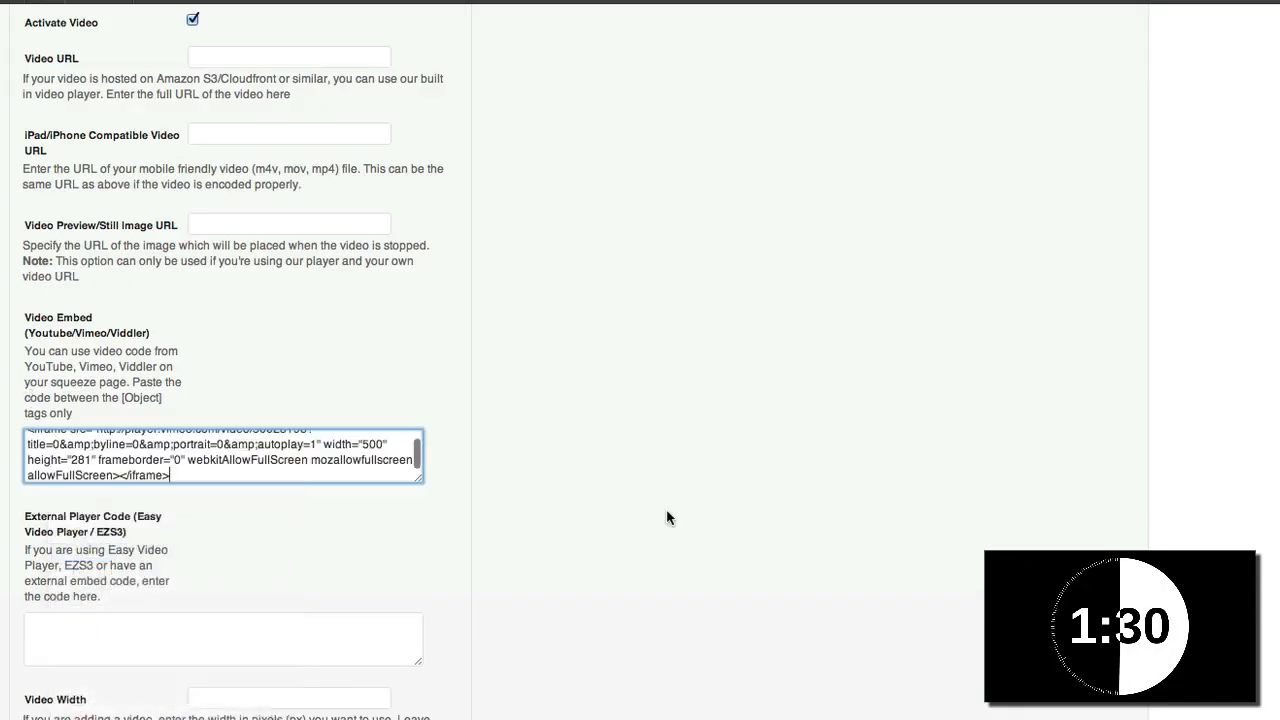
pyautogui.scroll(-3)
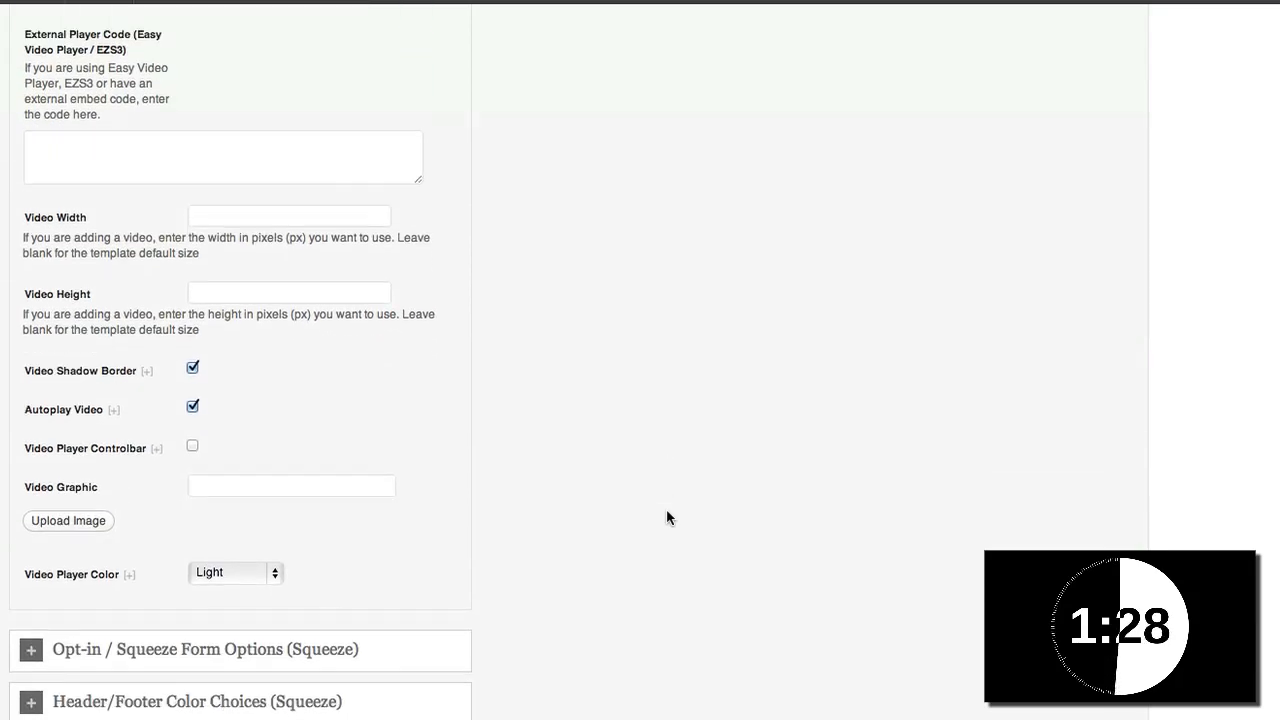
# Set the opt-in box headline to 'Enter Your Details Below' from the notes
pyautogui.scroll(-3)
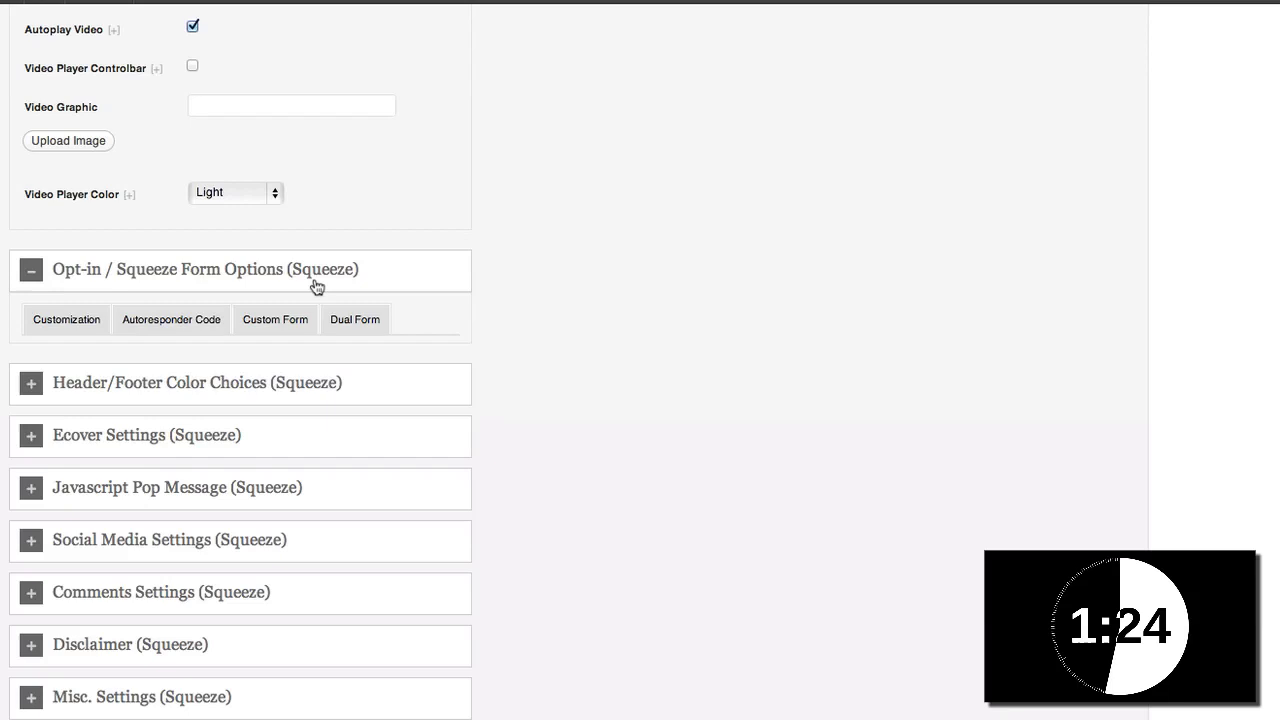
pyautogui.scroll(-3)
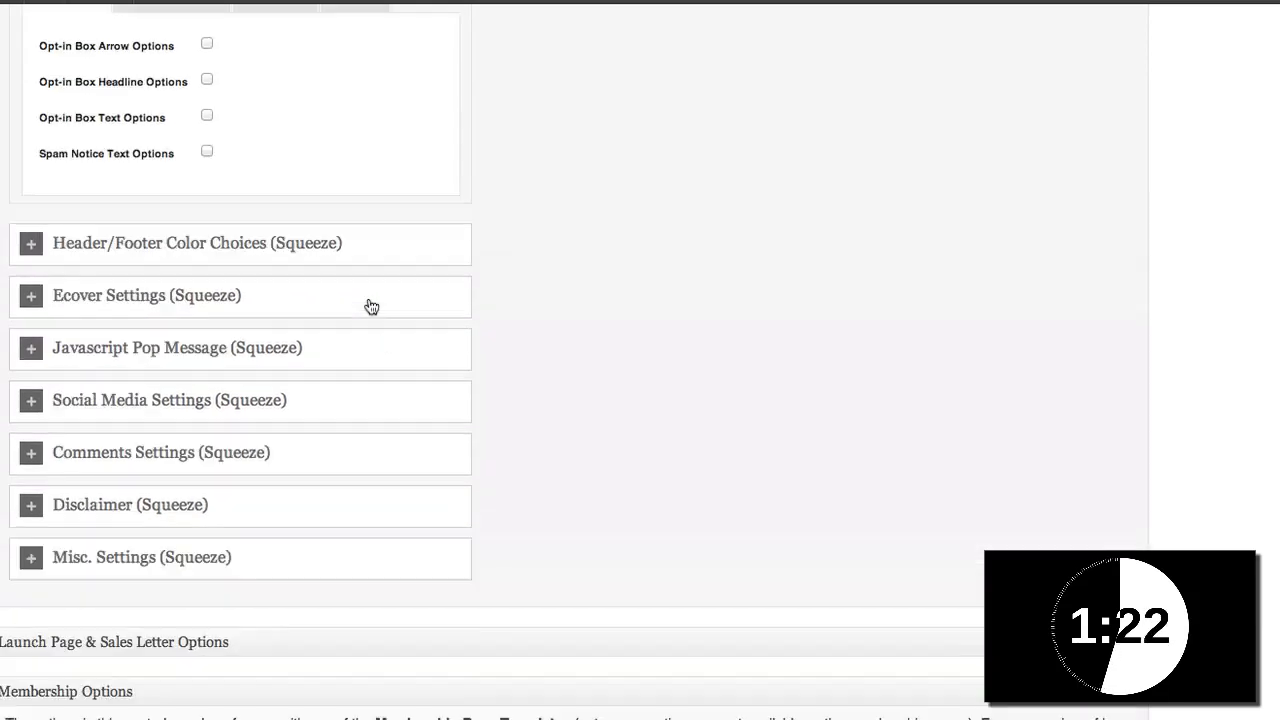
pyautogui.scroll(3)
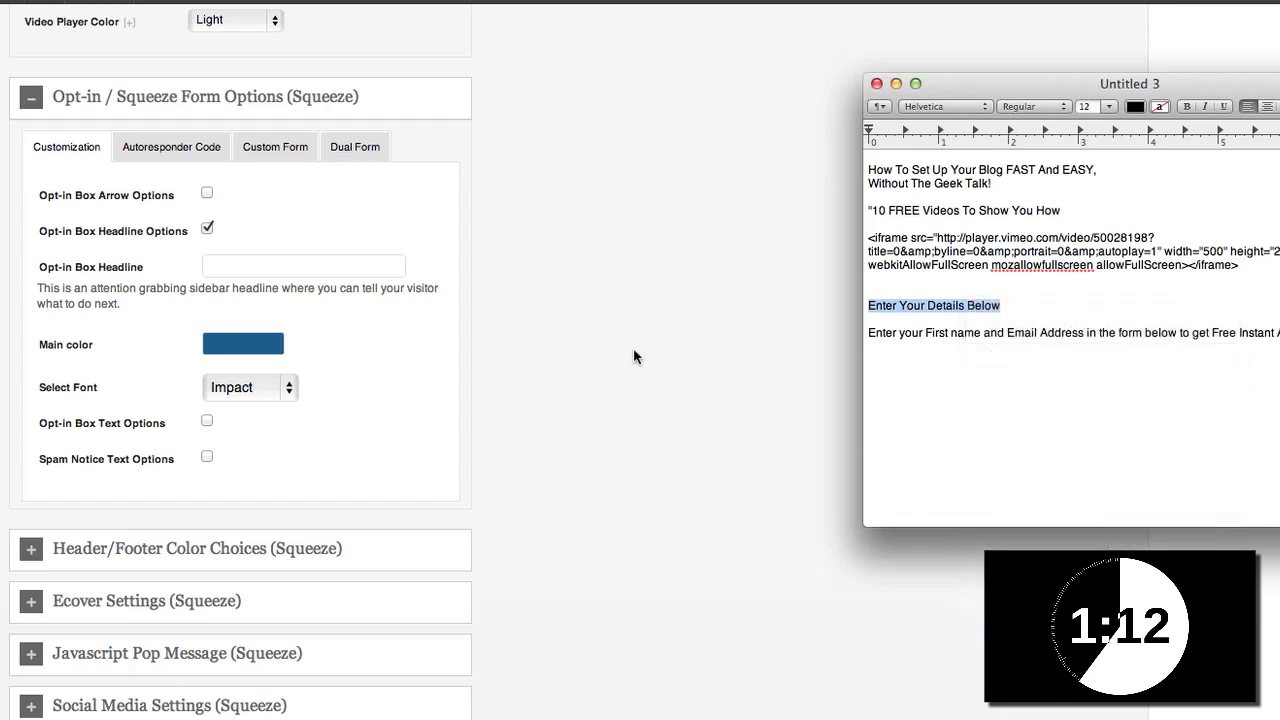
pyautogui.rightClick(290, 266)
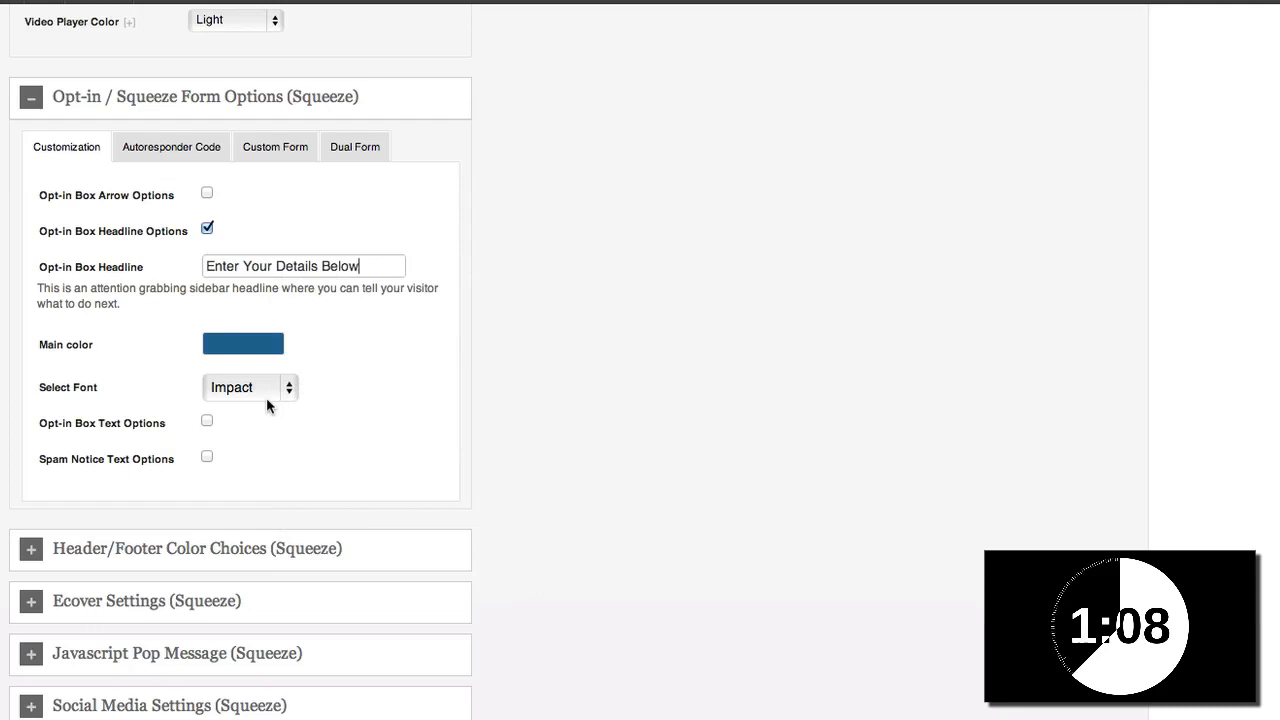
# Enable opt-in box text options and copy the body text from the notes
pyautogui.click(208, 420)
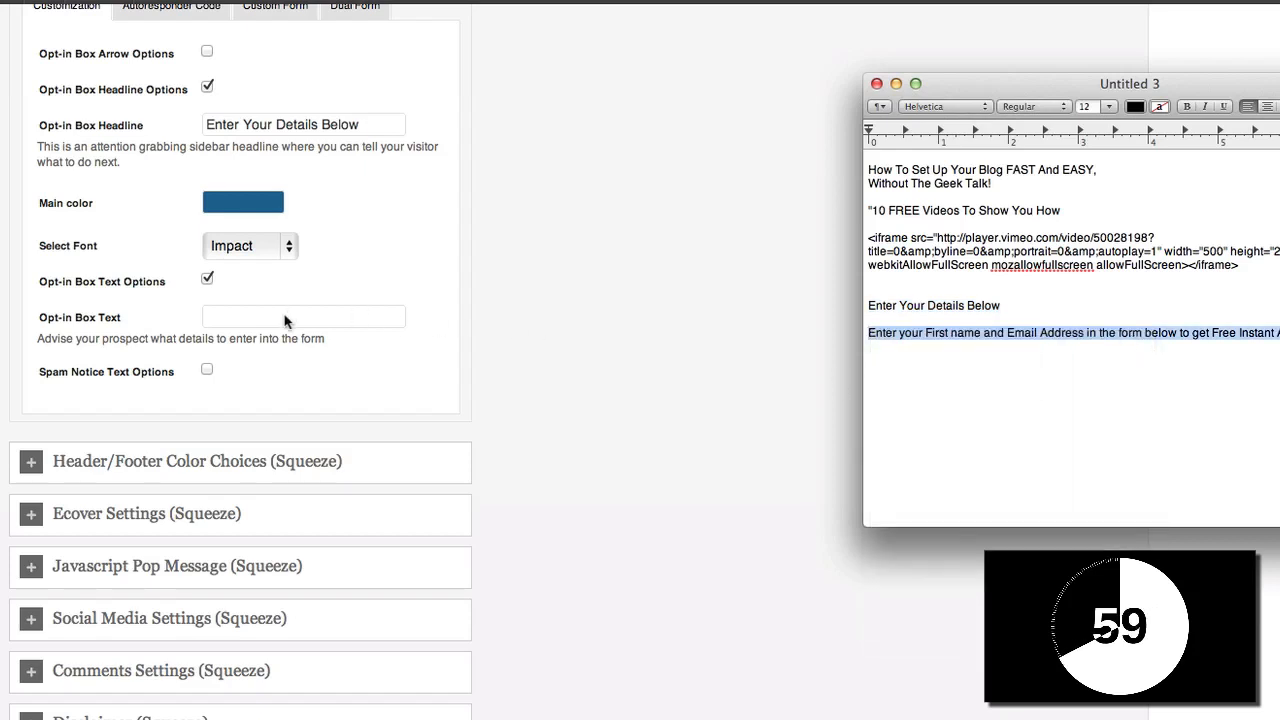
pyautogui.rightClick(304, 316)
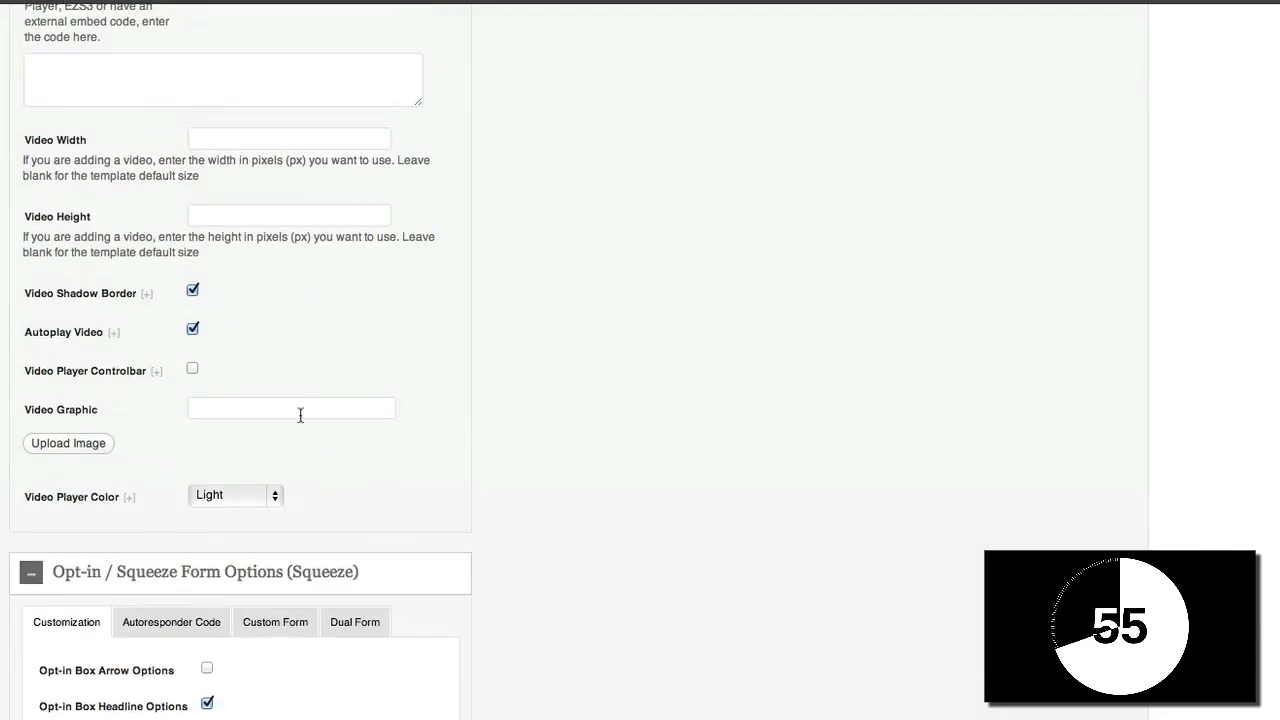
# Copy the AWeber web form's Raw HTML Version code for the autoresponder field
pyautogui.scroll(-3)
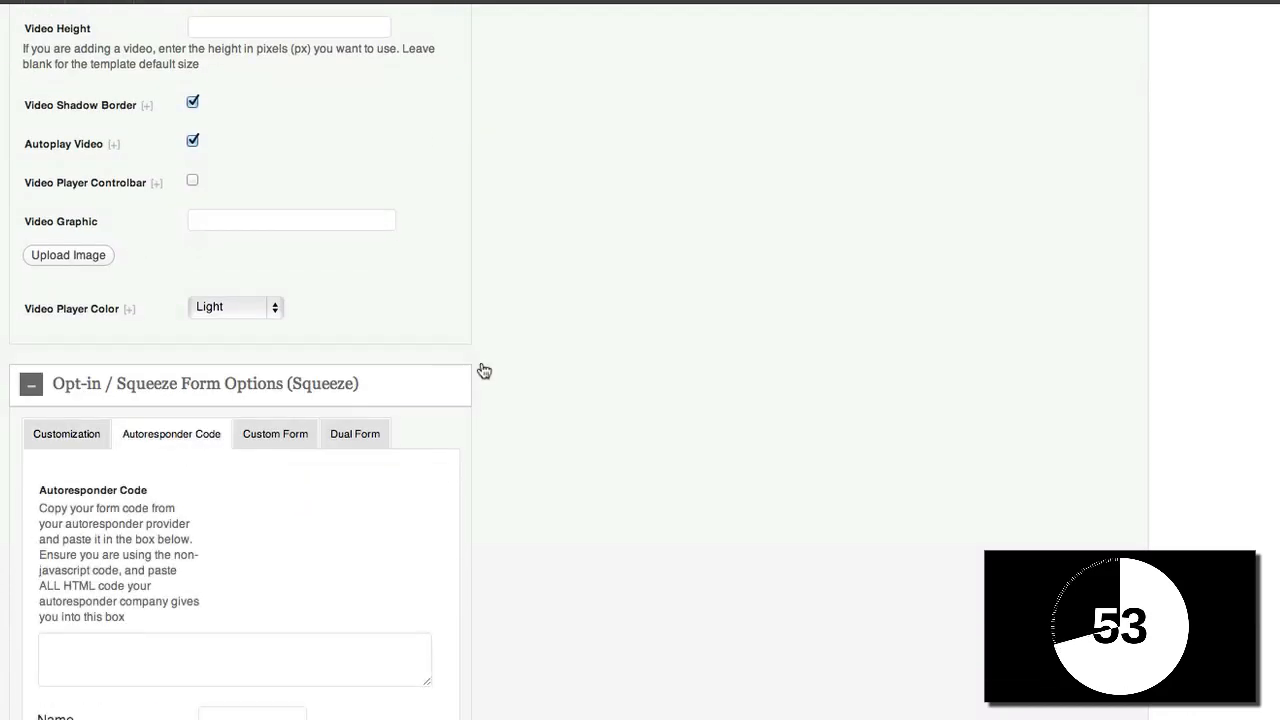
pyautogui.scroll(-3)
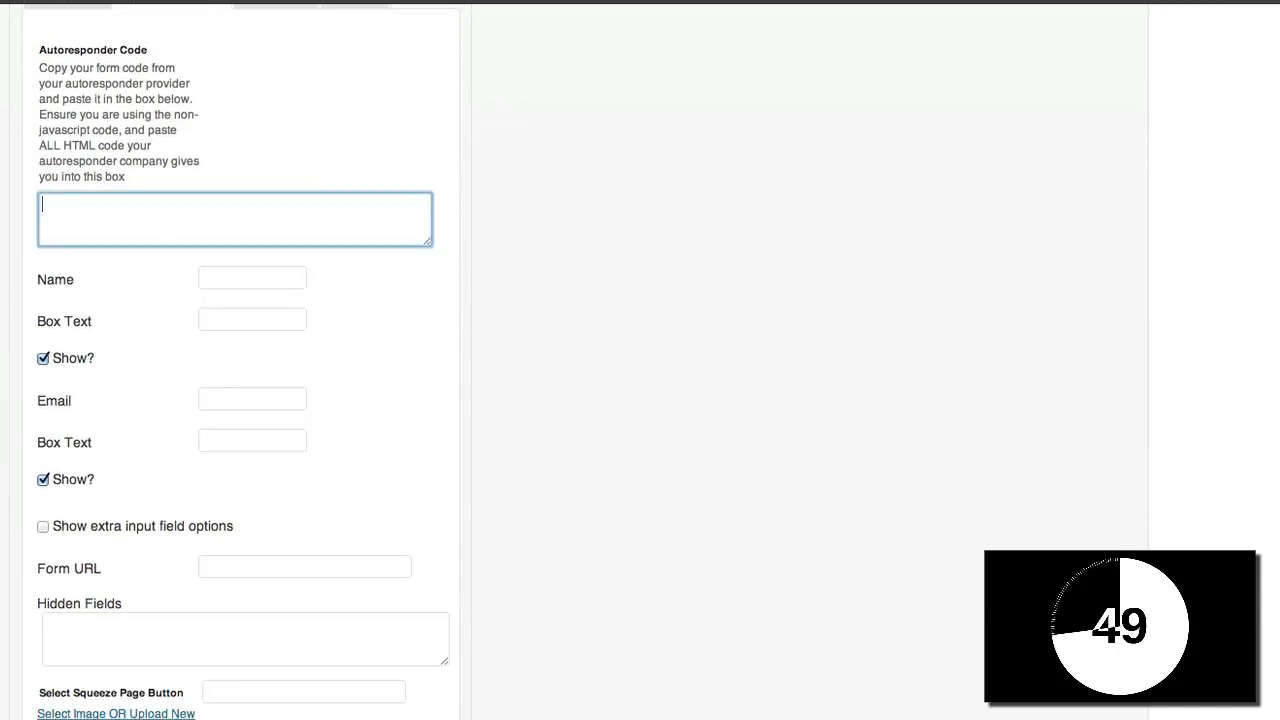
pyautogui.rightClick(456, 444)
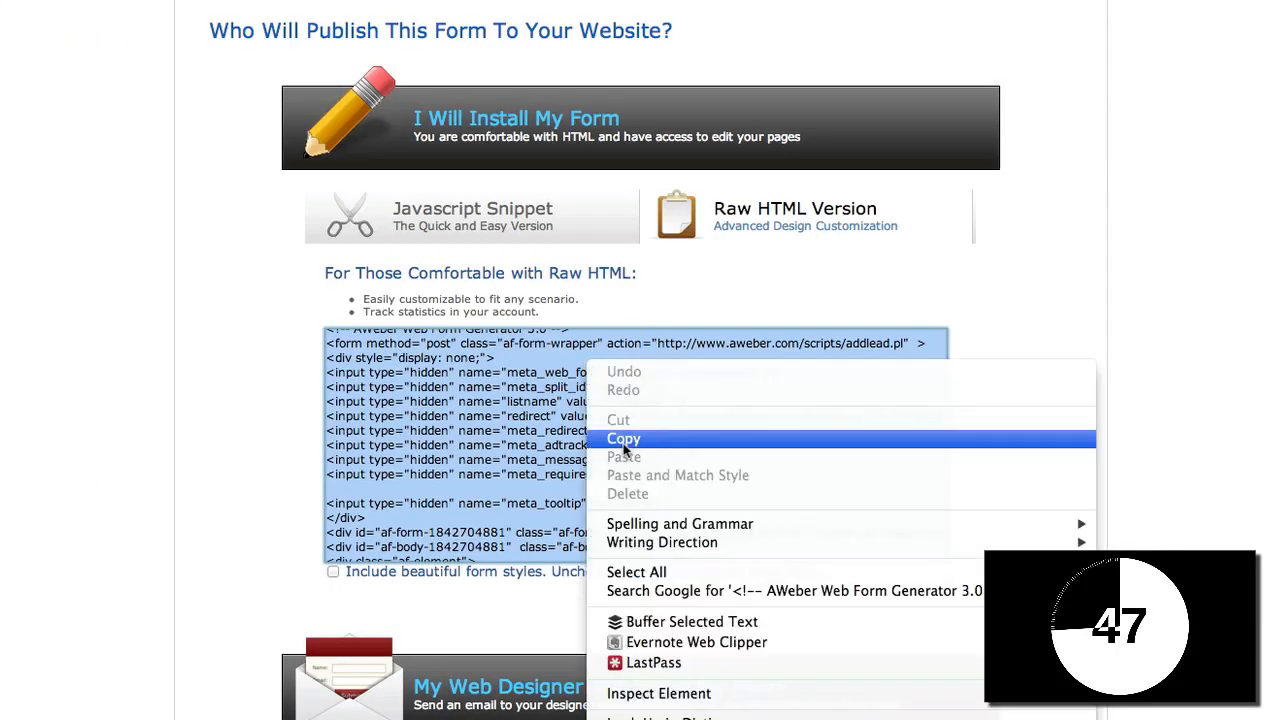
pyautogui.click(624, 440)
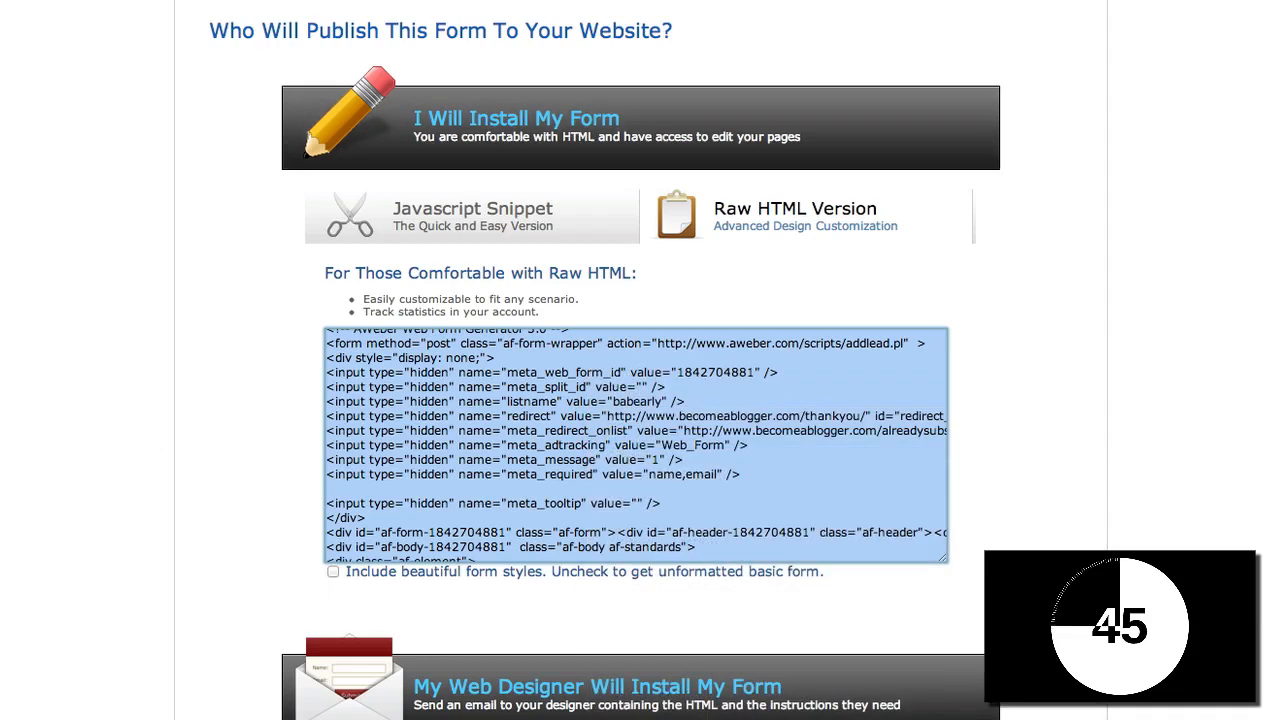
# Paste the AWeber HTML into the Autoresponder Code box, auto-filling name, email and form URL fields
pyautogui.rightClick(236, 218)
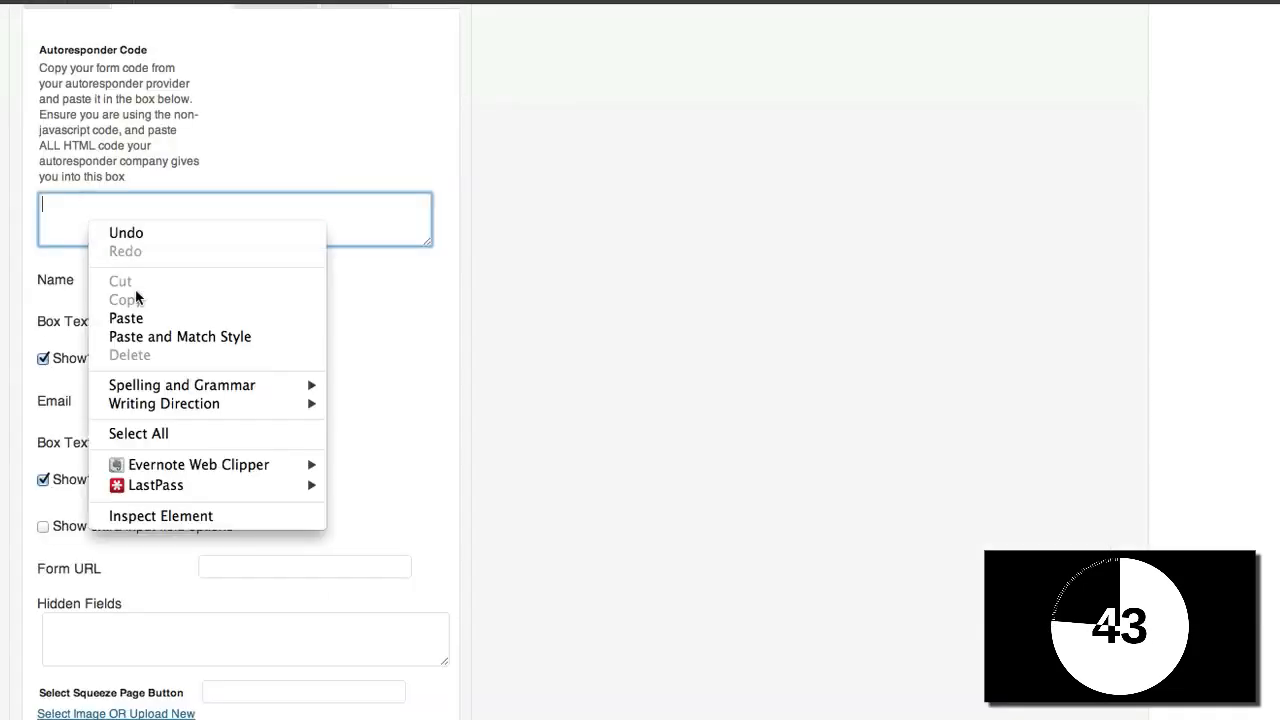
pyautogui.click(126, 318)
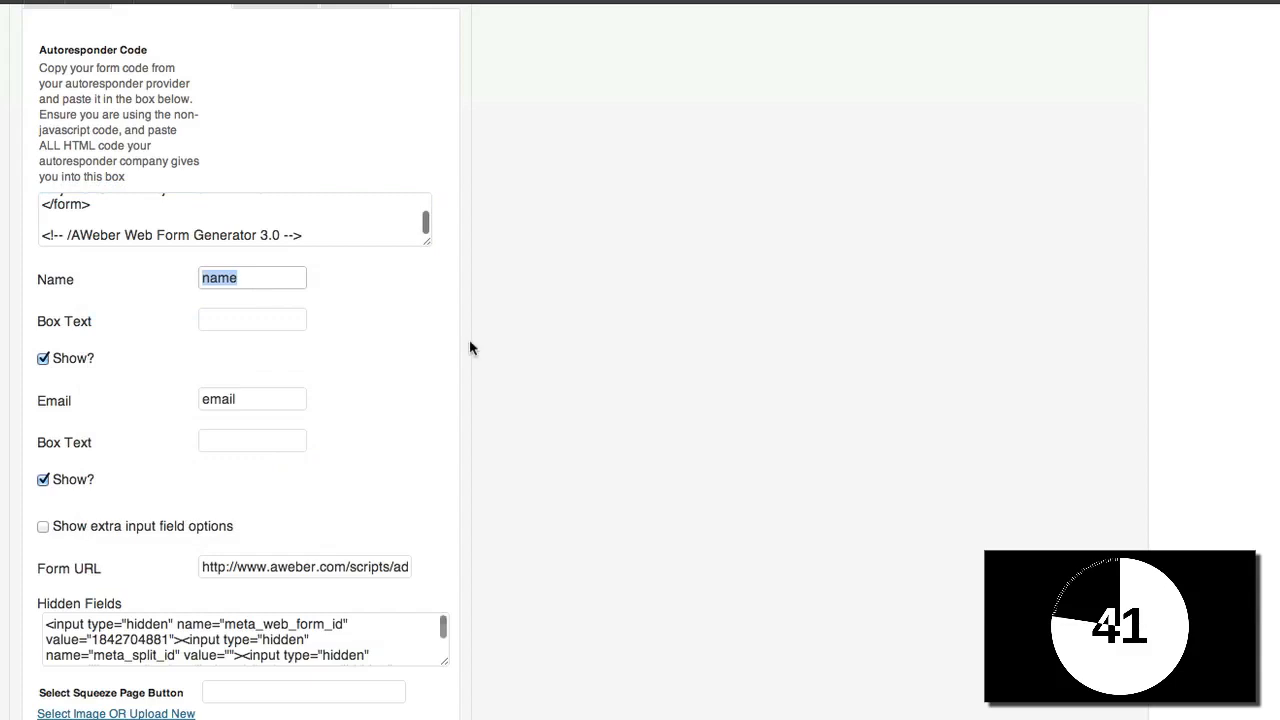
pyautogui.scroll(-3)
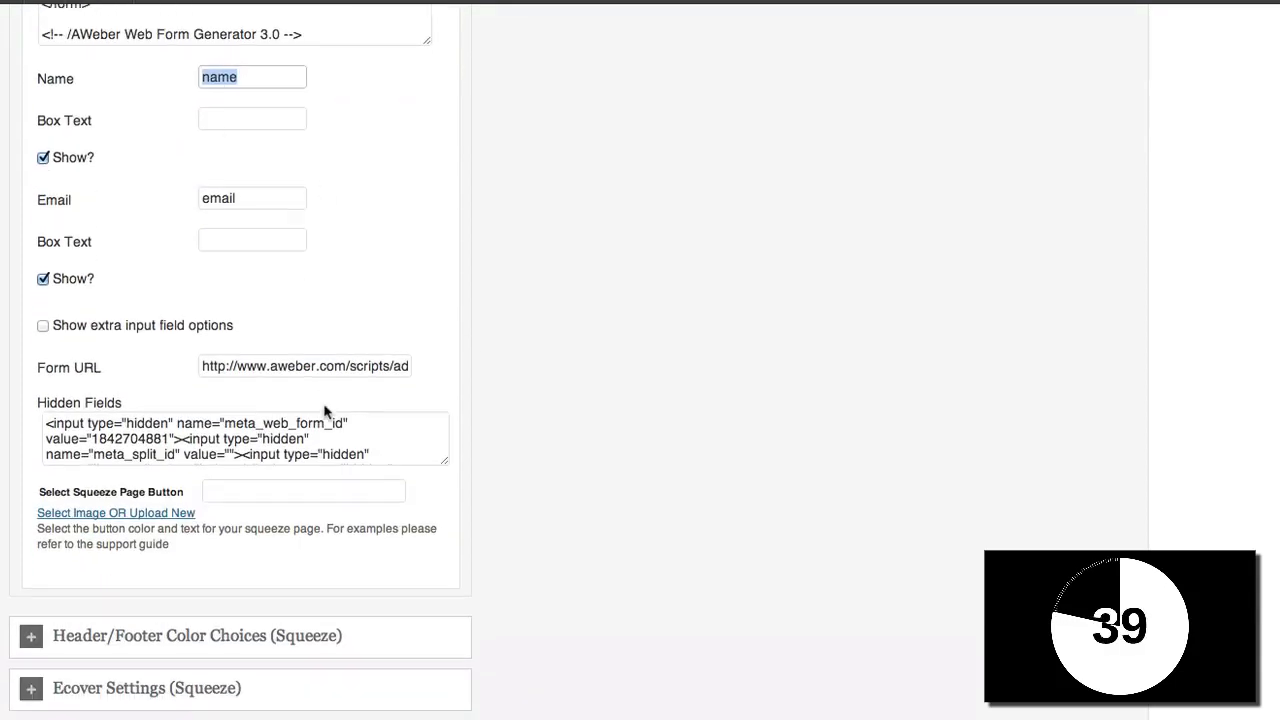
pyautogui.scroll(-3)
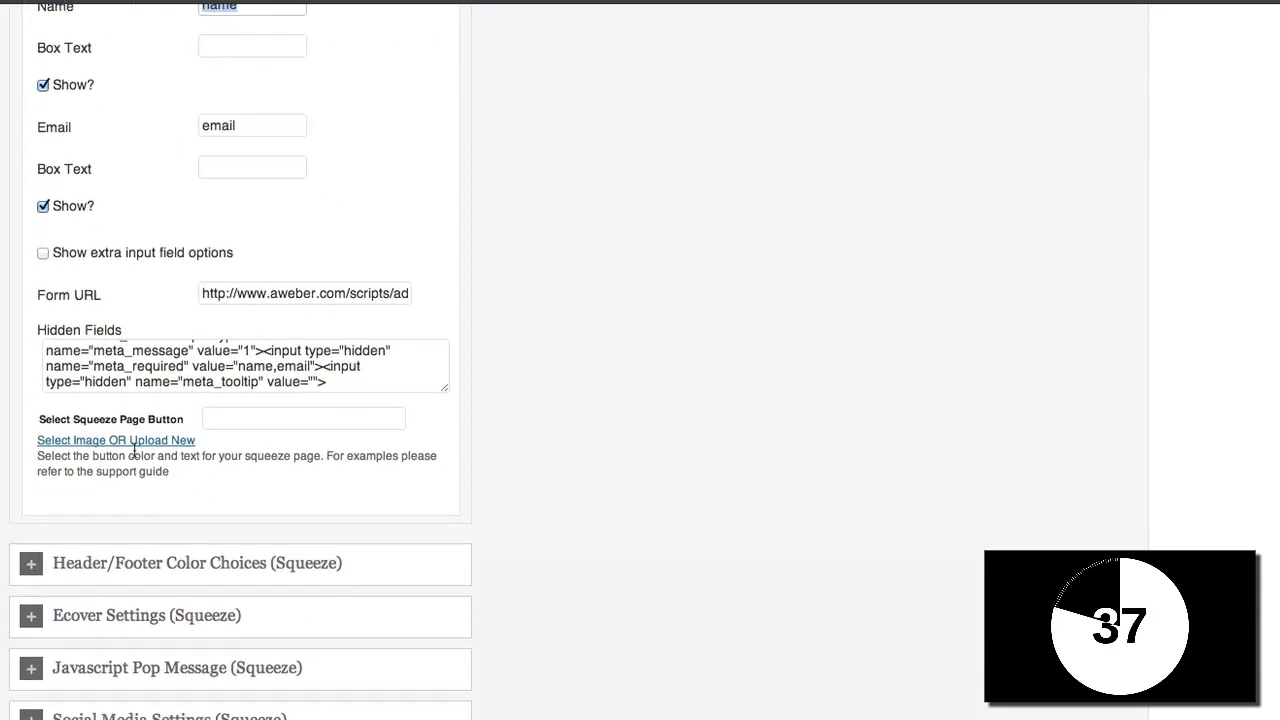
# Pick yellow_getaccessnow.png from the button image gallery as the squeeze page button
pyautogui.click(116, 440)
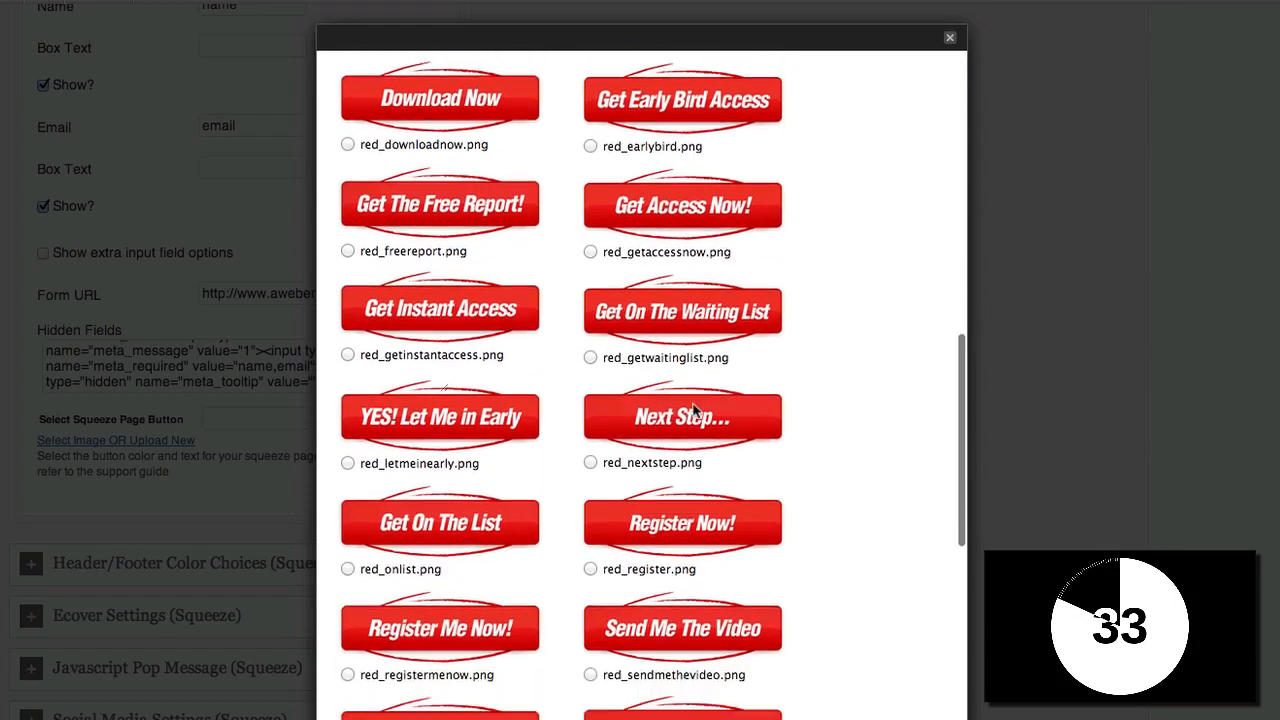
pyautogui.scroll(-3)
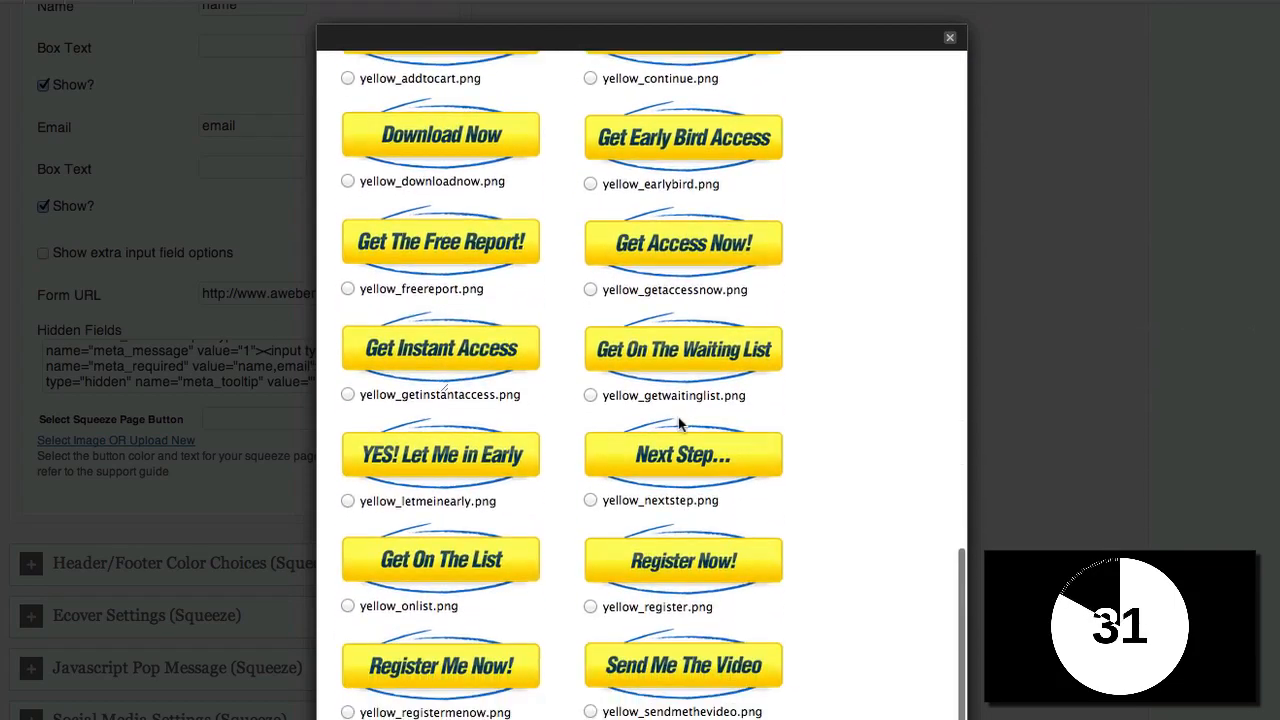
pyautogui.scroll(3)
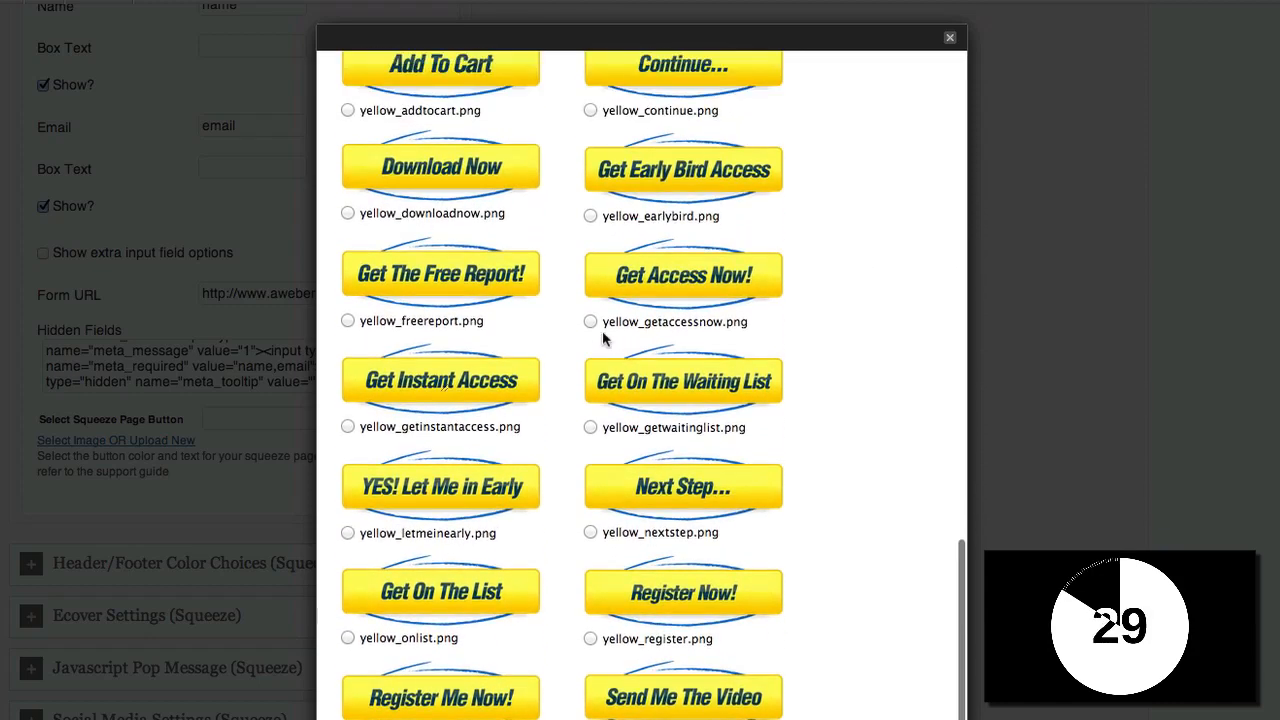
pyautogui.scroll(-3)
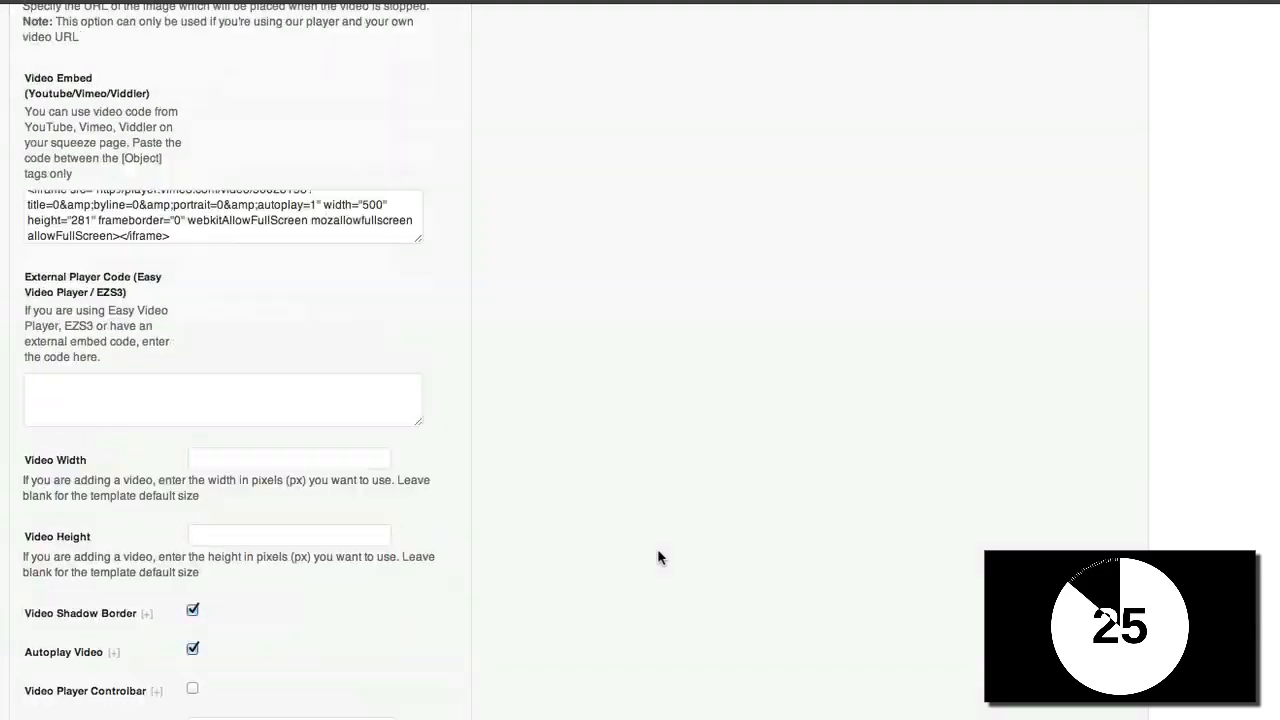
# Publish the Opt In Demo page and view the live squeeze page
pyautogui.scroll(3)
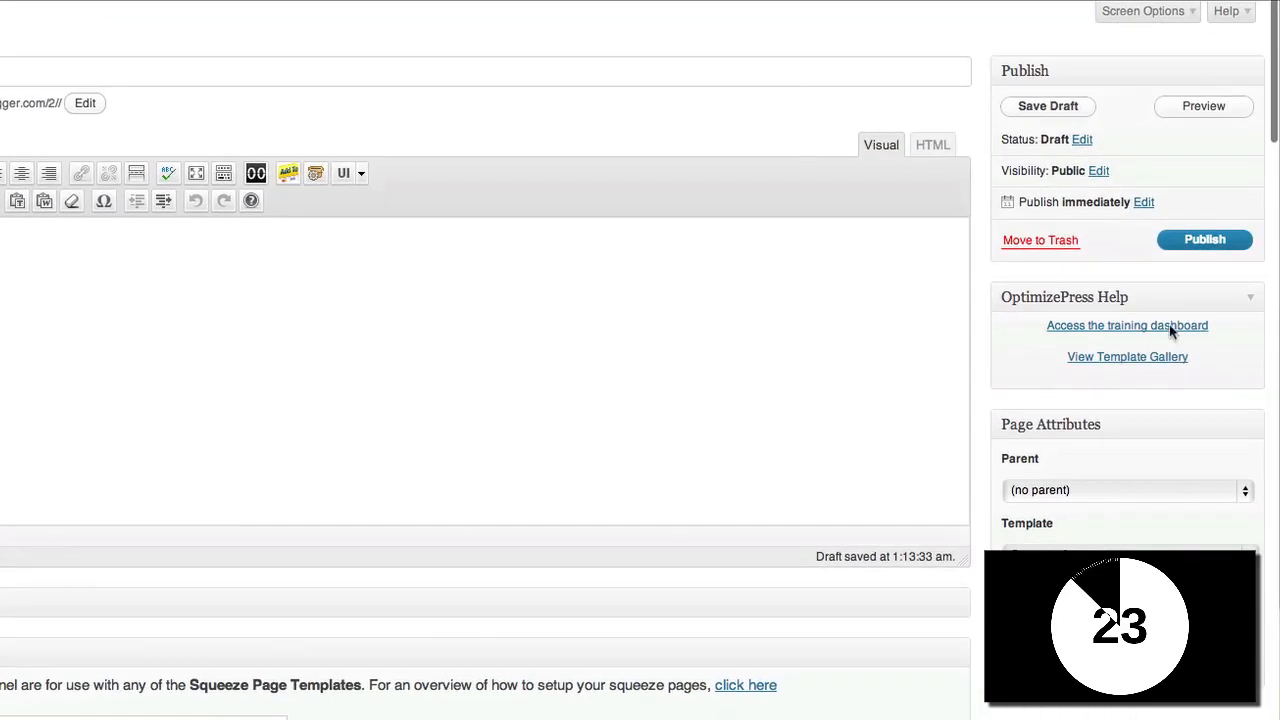
pyautogui.click(1204, 240)
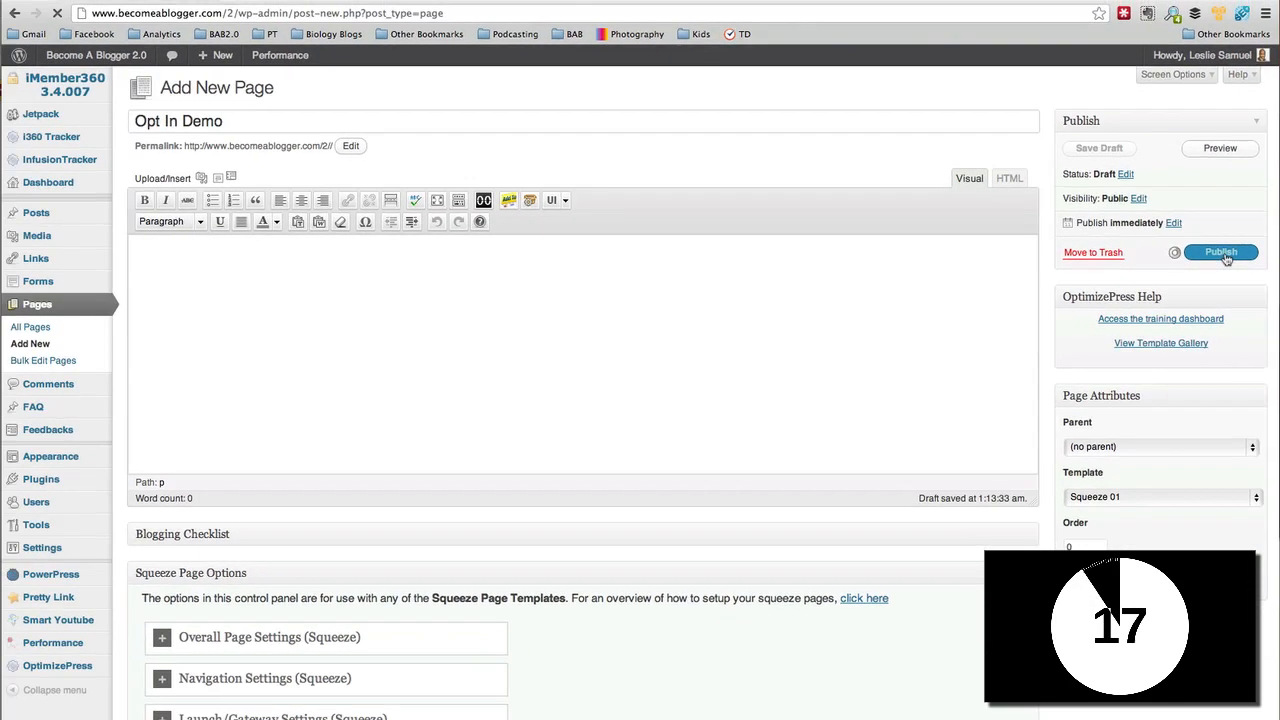
pyautogui.click(1220, 252)
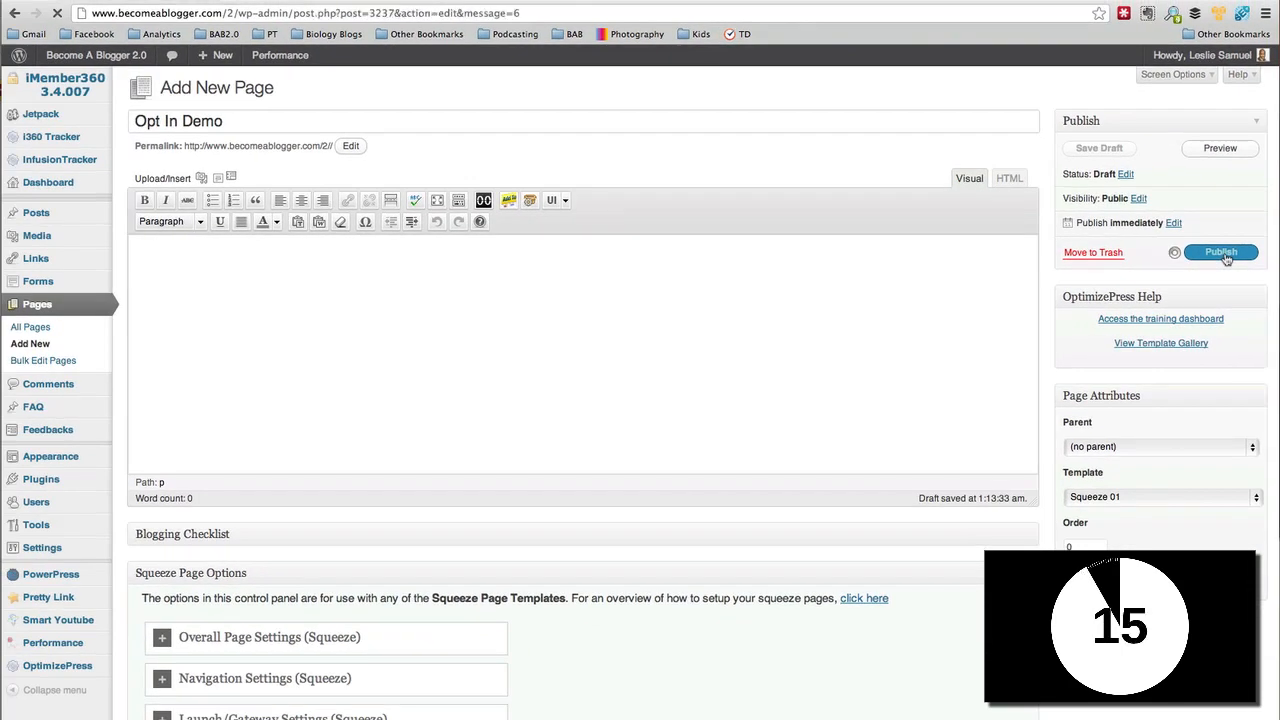
pyautogui.click(1220, 252)
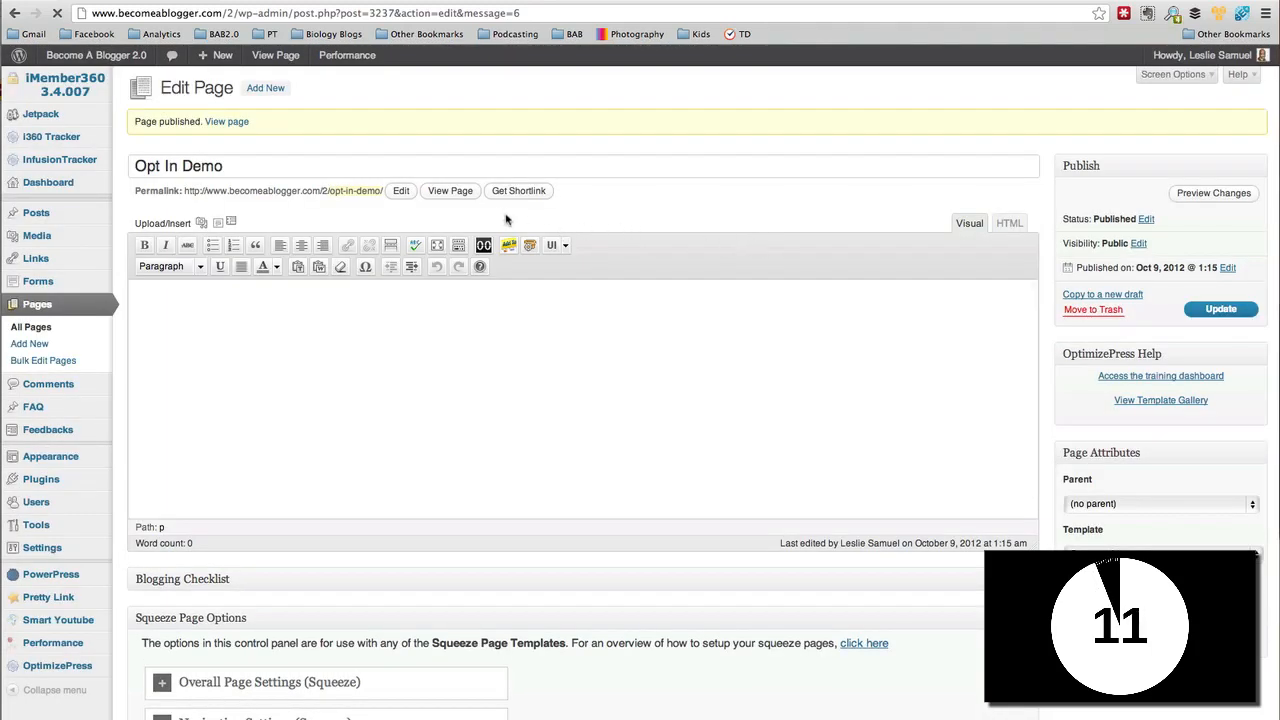
pyautogui.click(450, 190)
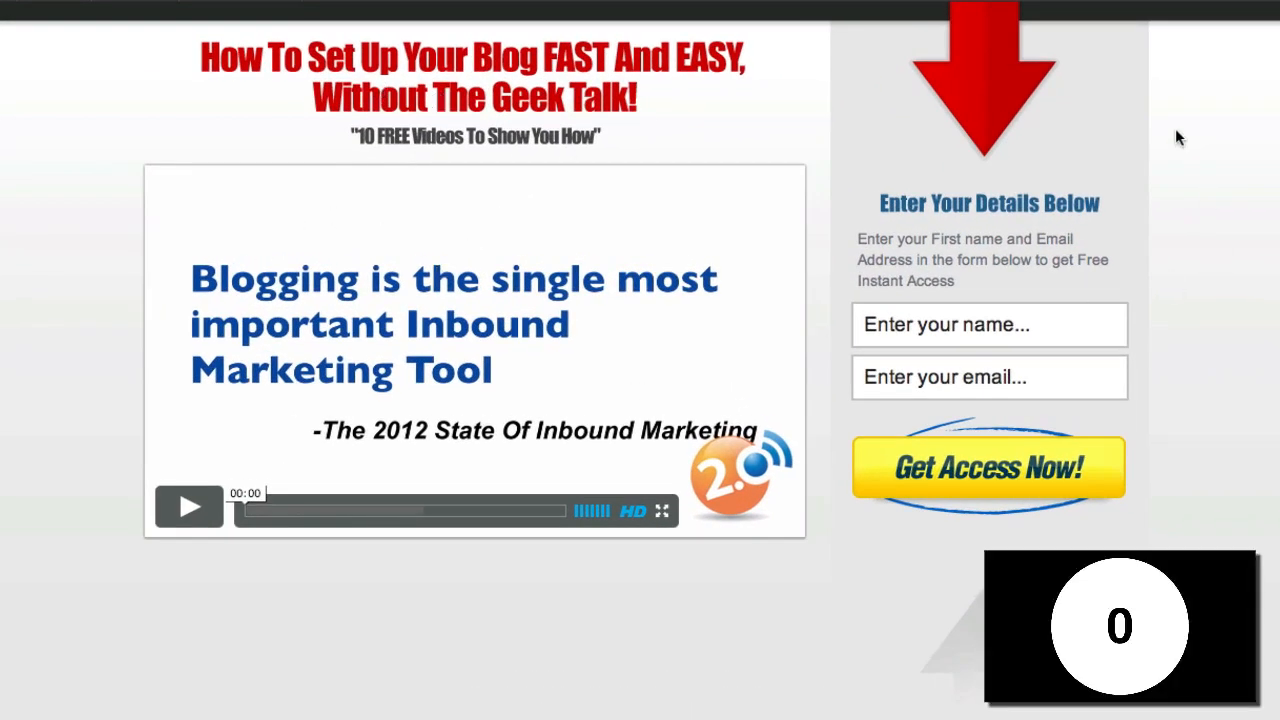
pyautogui.moveTo(1172, 376)
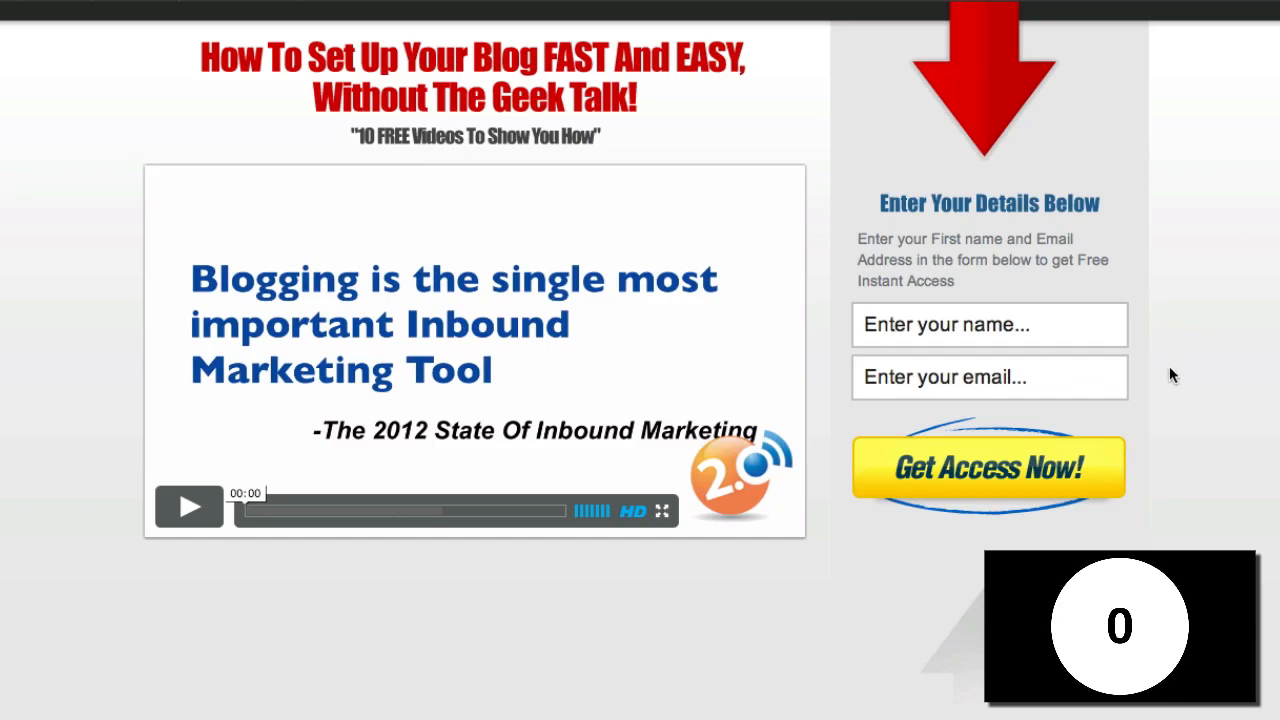
pyautogui.moveTo(1164, 368)
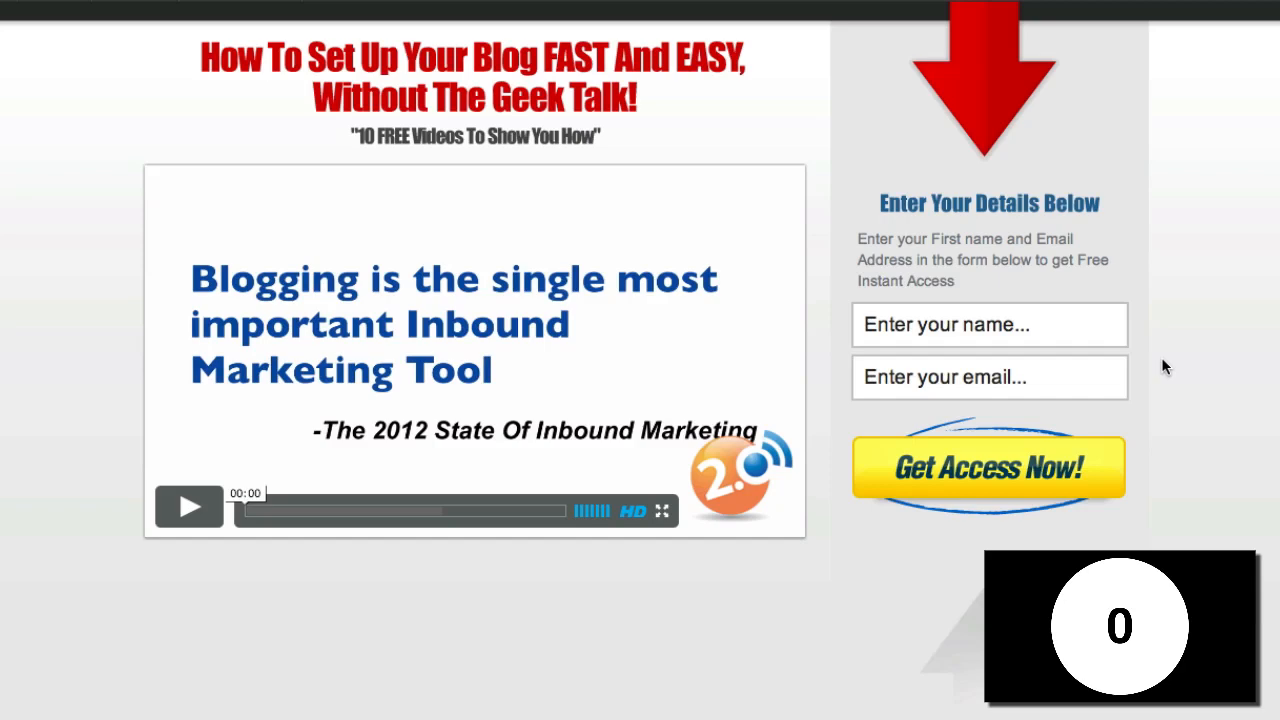
pyautogui.scroll(-3)
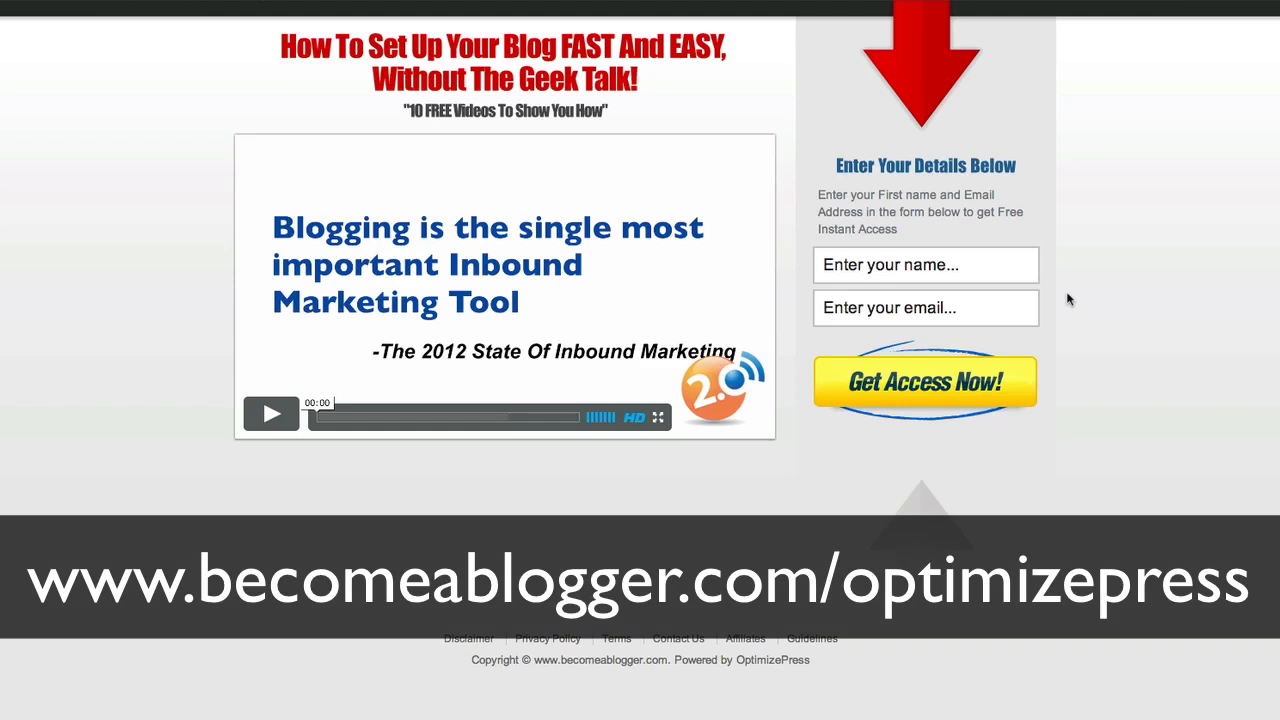
pyautogui.moveTo(1044, 160)
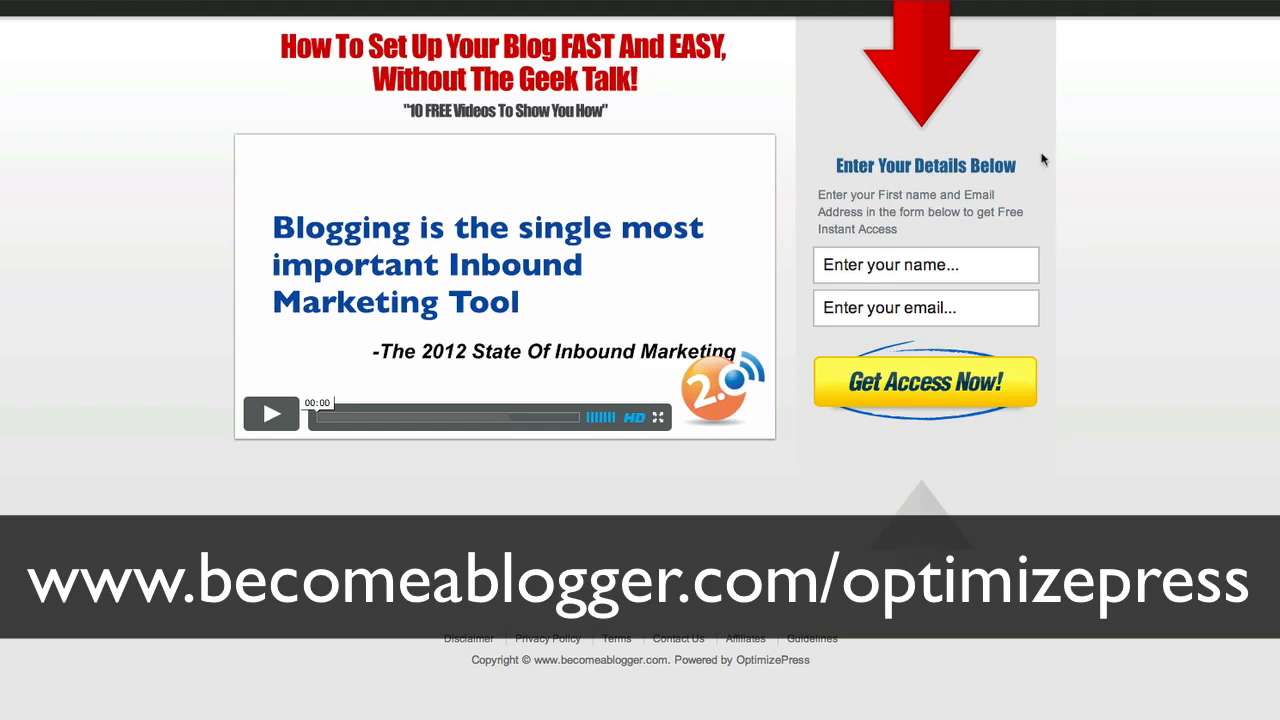
pyautogui.moveTo(1044, 144)
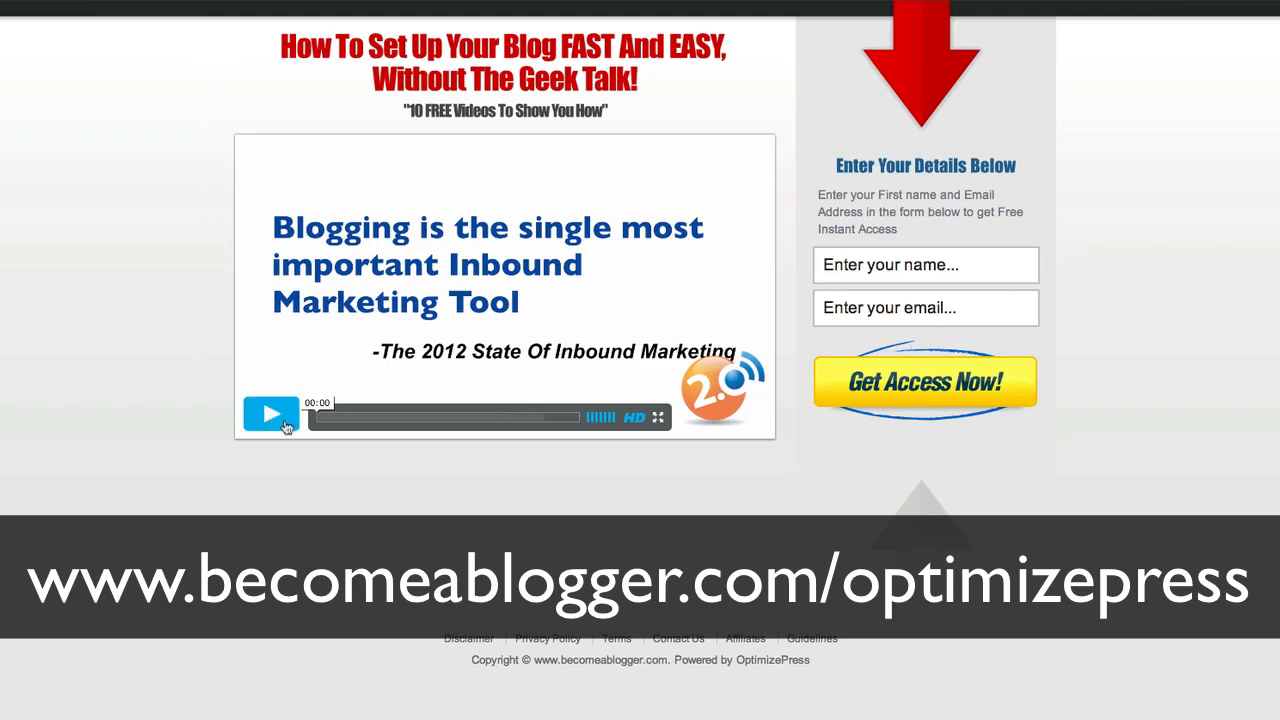
pyautogui.moveTo(1156, 384)
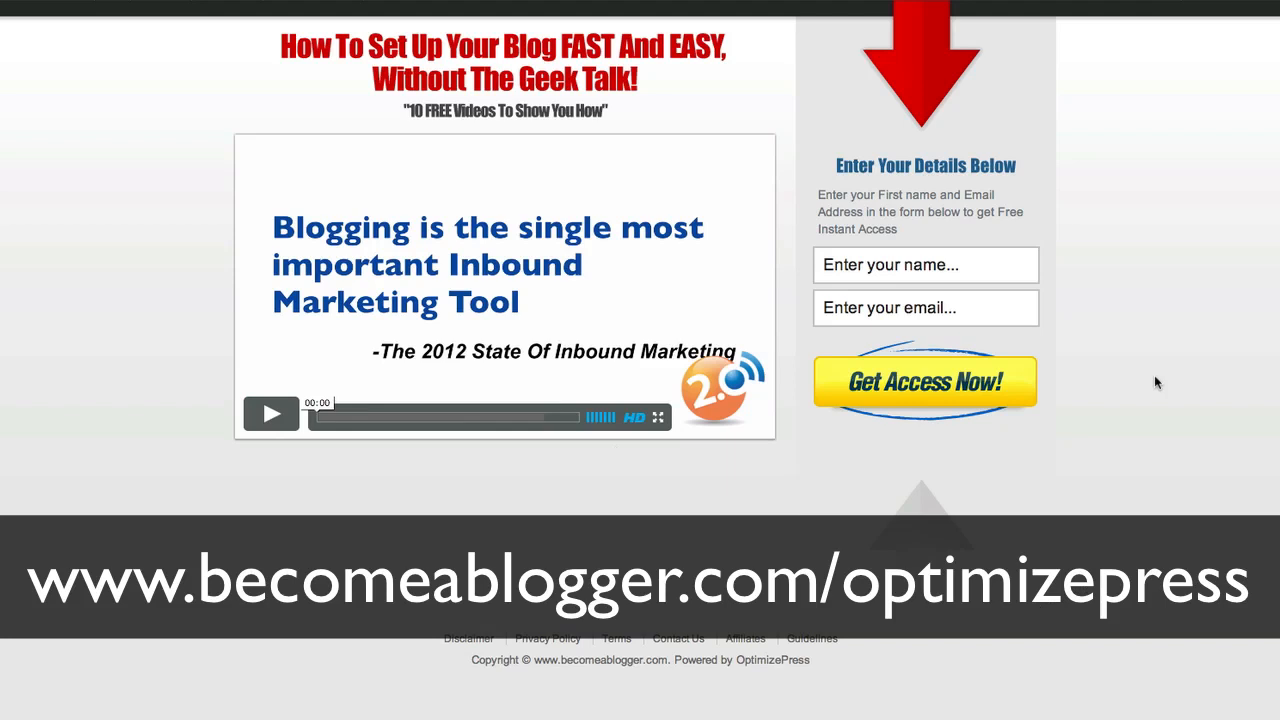
pyautogui.moveTo(1100, 294)
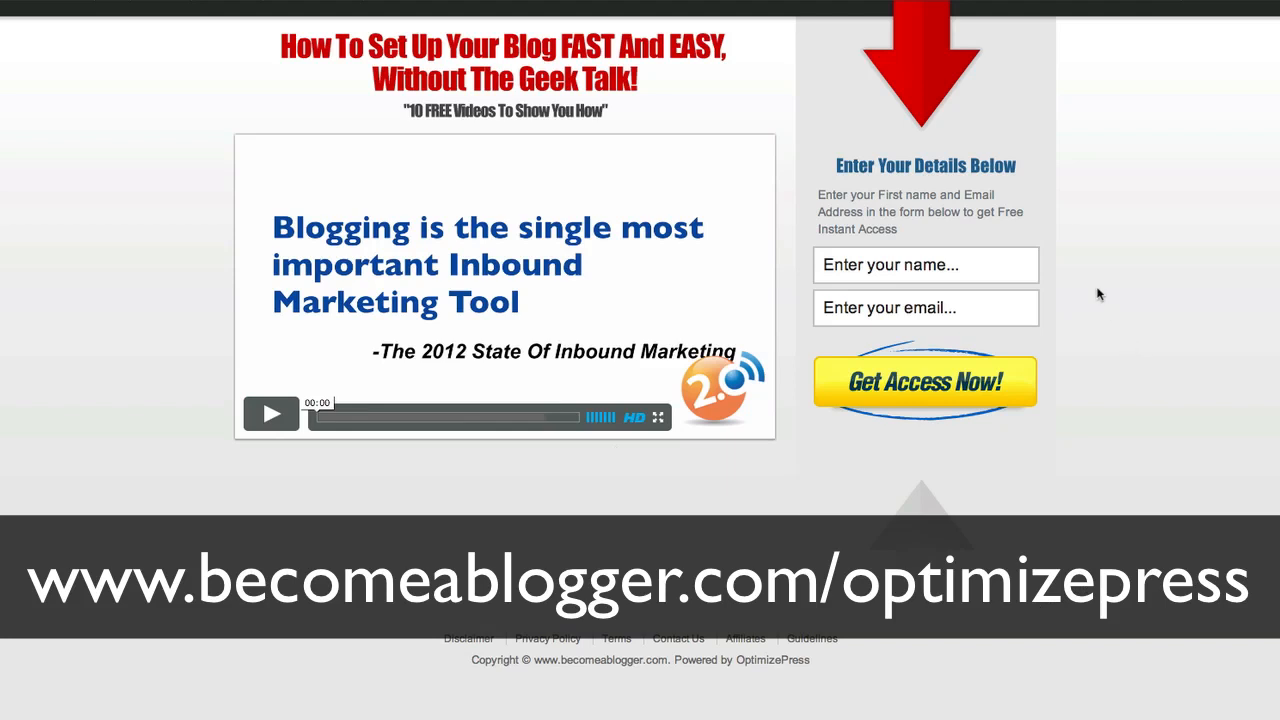